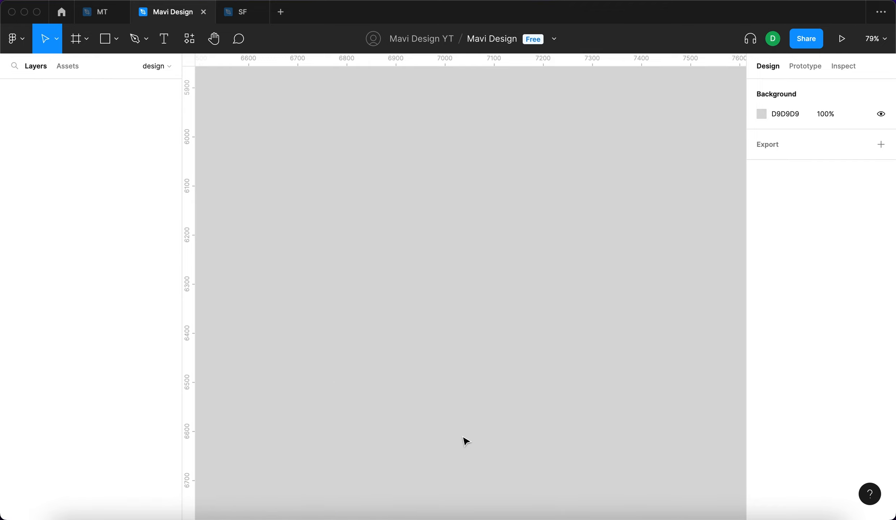
# Step: Place a new square frame on the canvas and start editing its width value
pyautogui.click(75, 39)
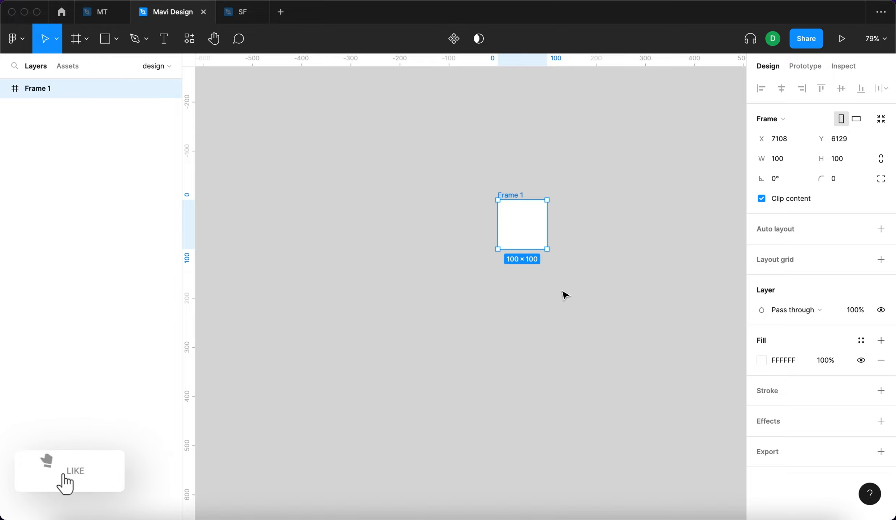
pyautogui.moveTo(535, 225)
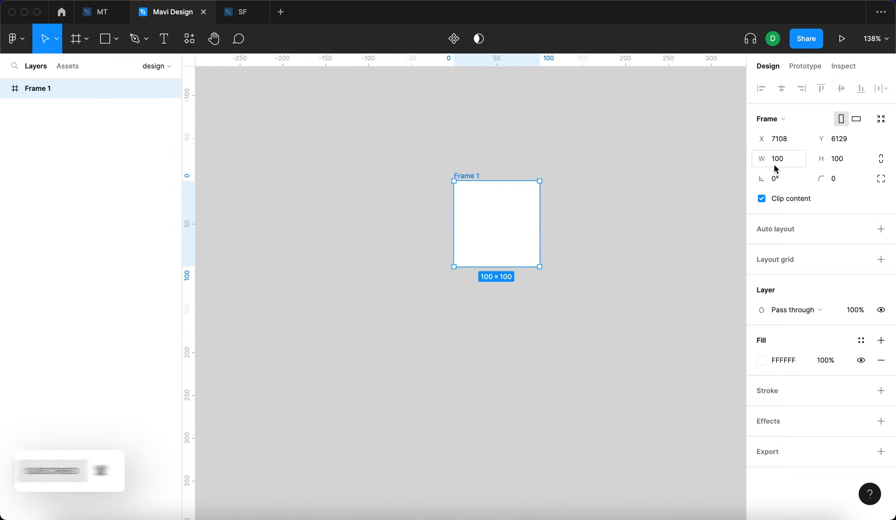
pyautogui.tripleClick(779, 159)
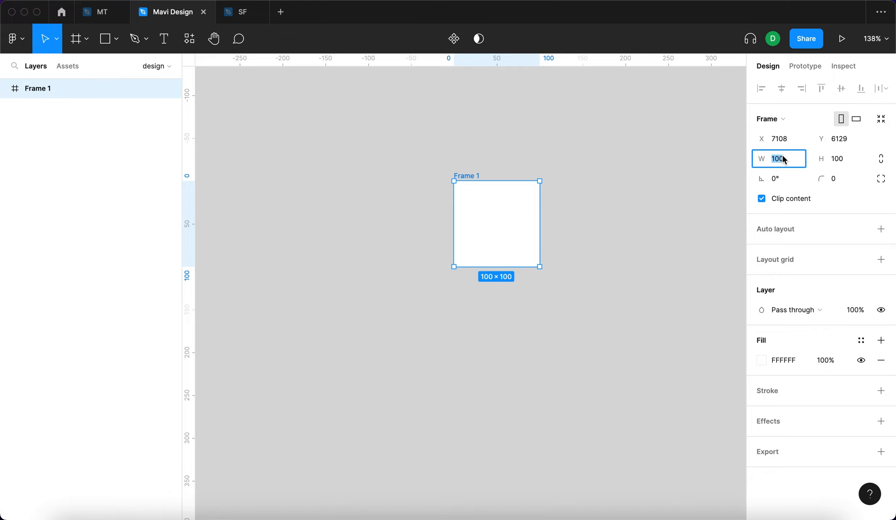
pyautogui.moveTo(746, 167)
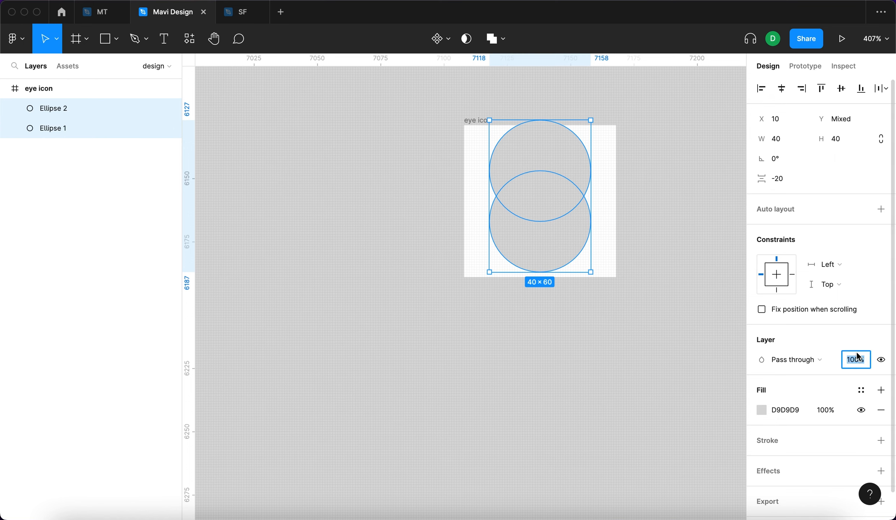
# Step: Make both circles semi-transparent black and select the lower circle for resizing to 50×50
pyautogui.write('70')
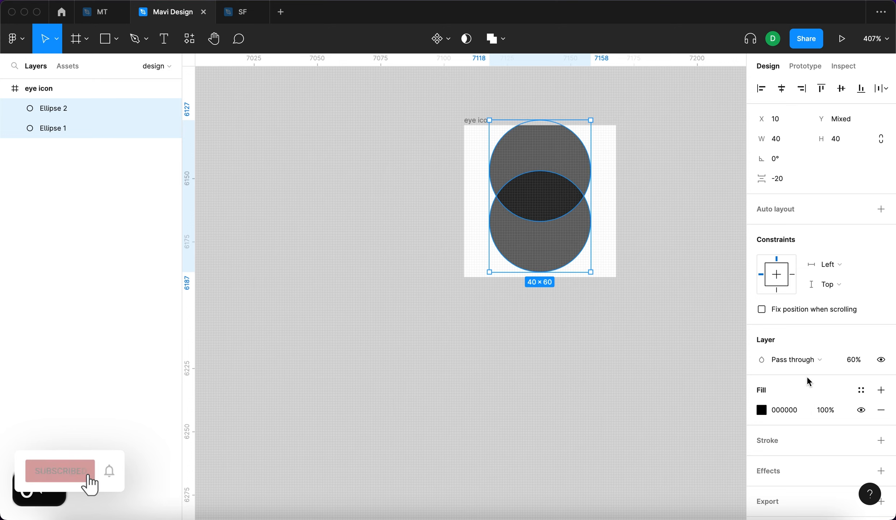
pyautogui.click(56, 108)
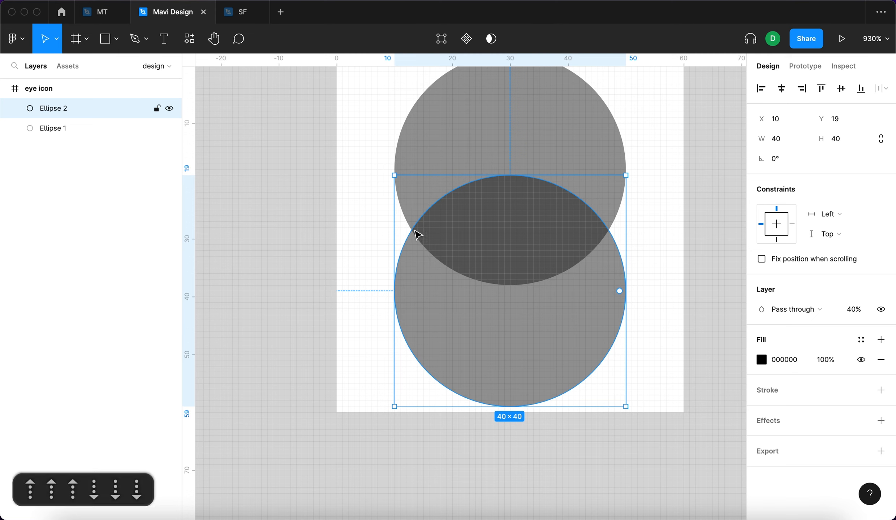
pyautogui.moveTo(571, 276)
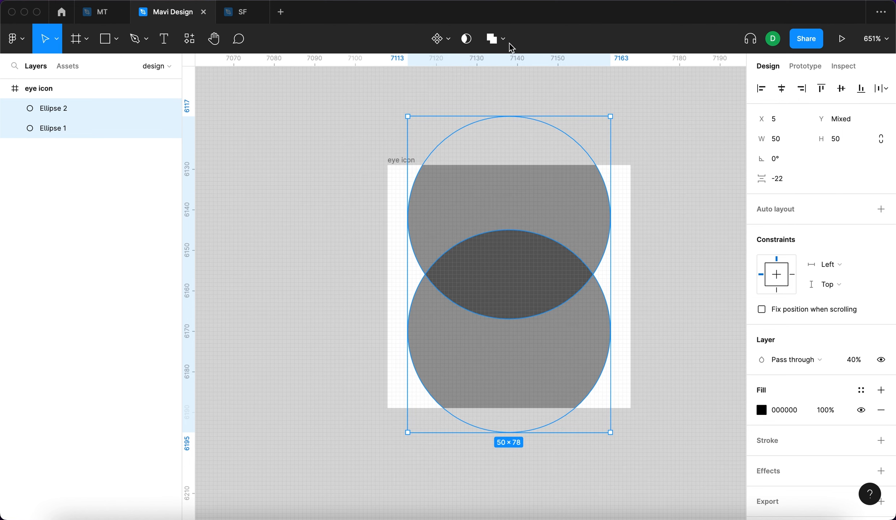
pyautogui.click(502, 39)
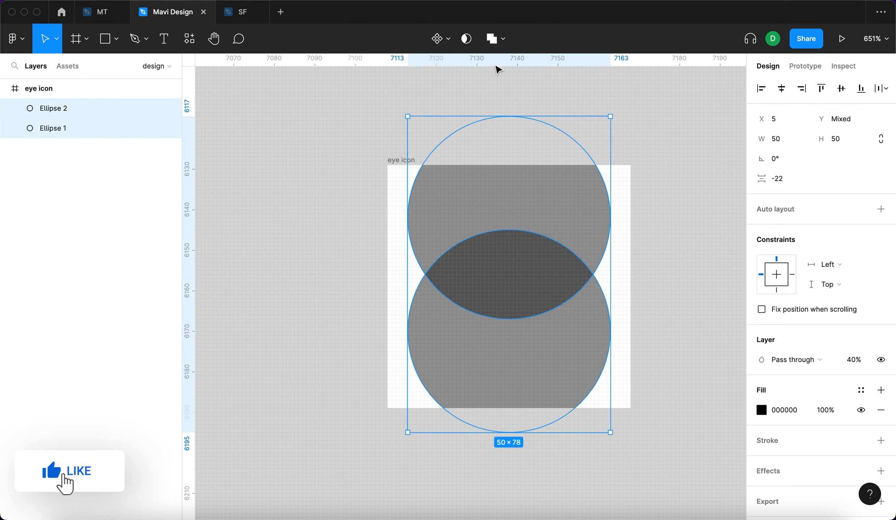
# Step: Intersect the two circles into a lens shape with no fill and a 2-pixel black stroke
pyautogui.click(491, 39)
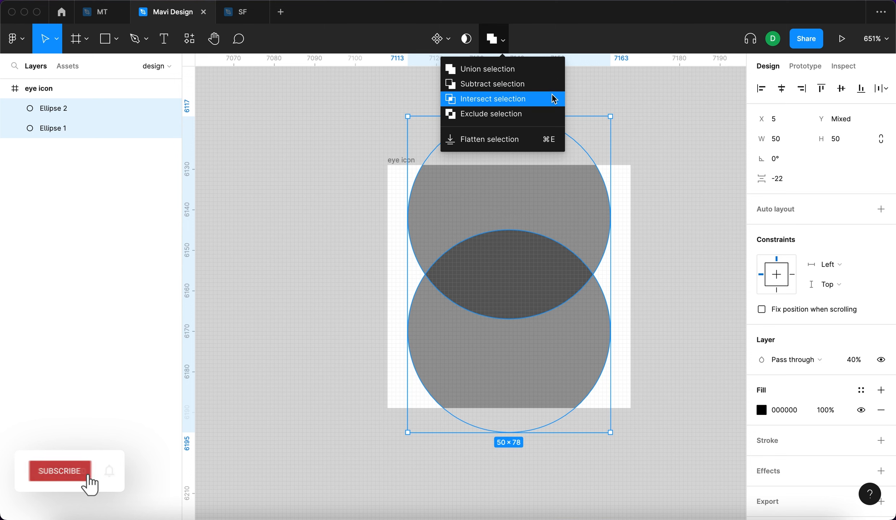
pyautogui.click(492, 99)
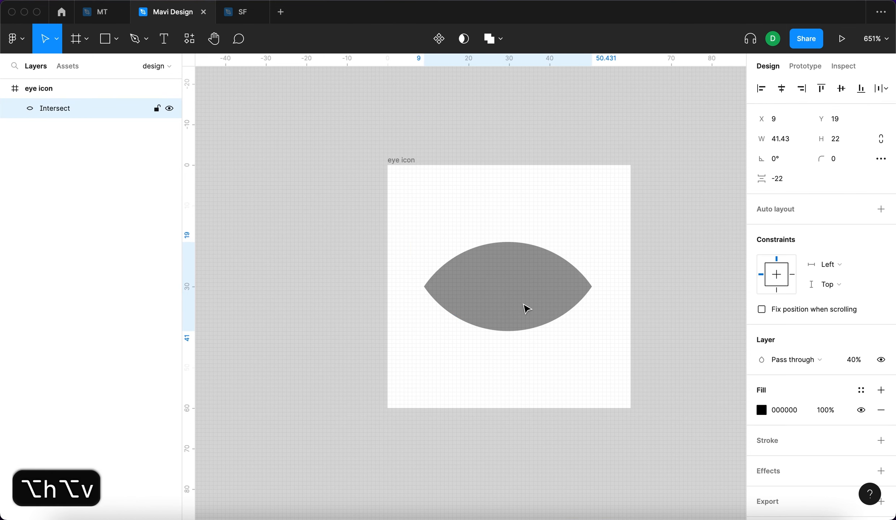
pyautogui.click(507, 286)
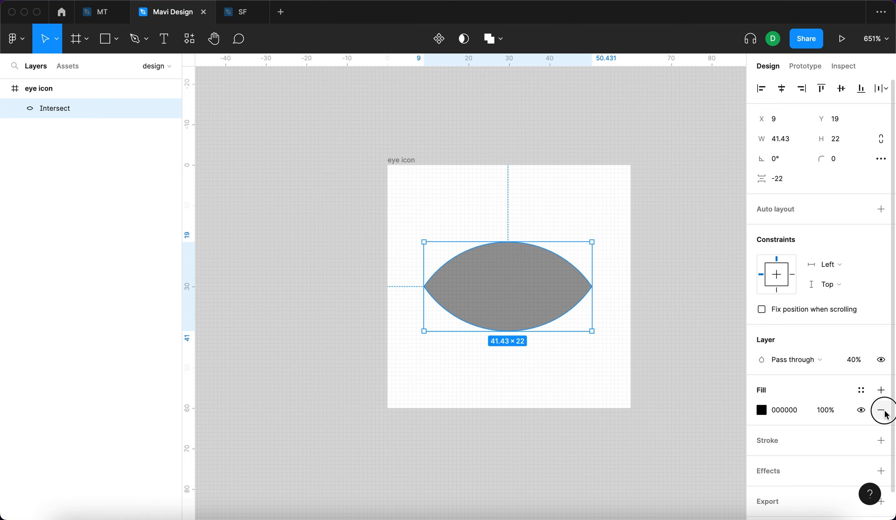
pyautogui.click(881, 410)
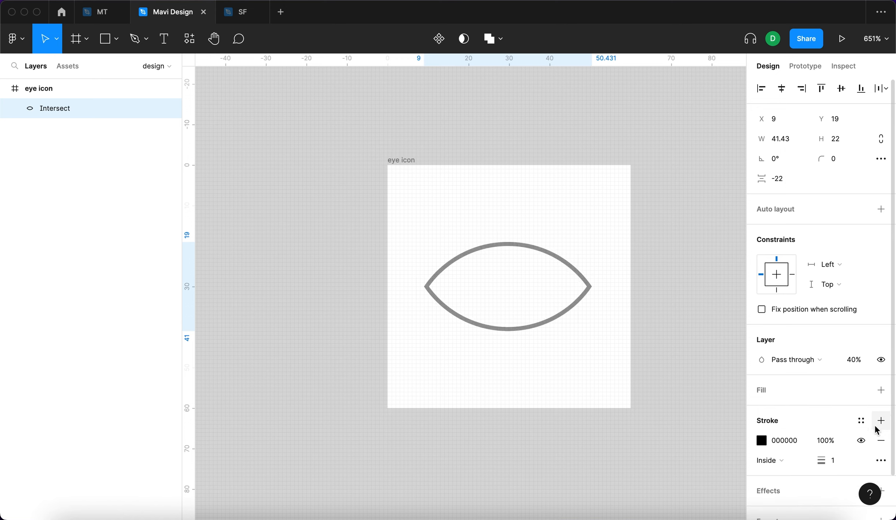
pyautogui.click(831, 461)
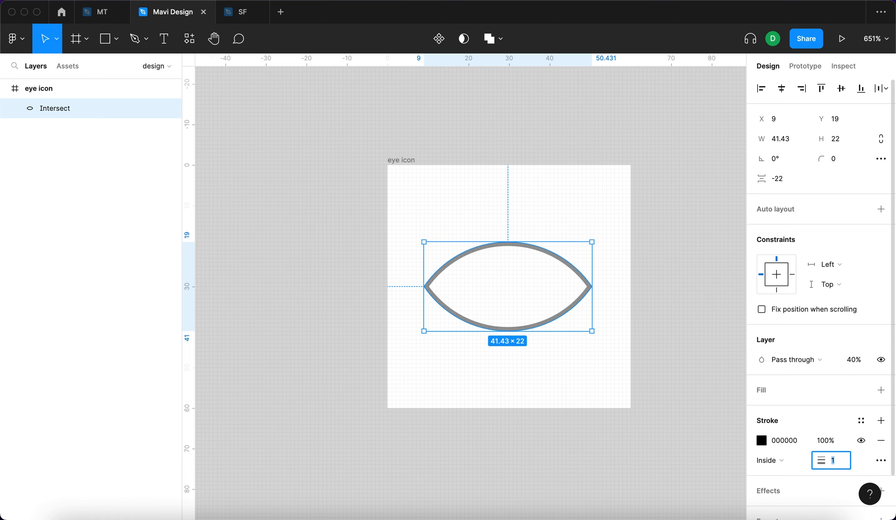
pyautogui.write('2')
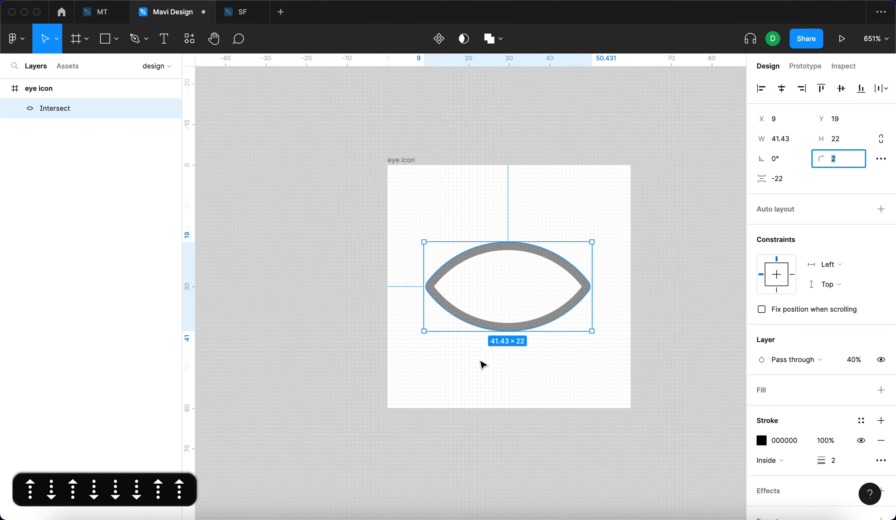
pyautogui.click(855, 359)
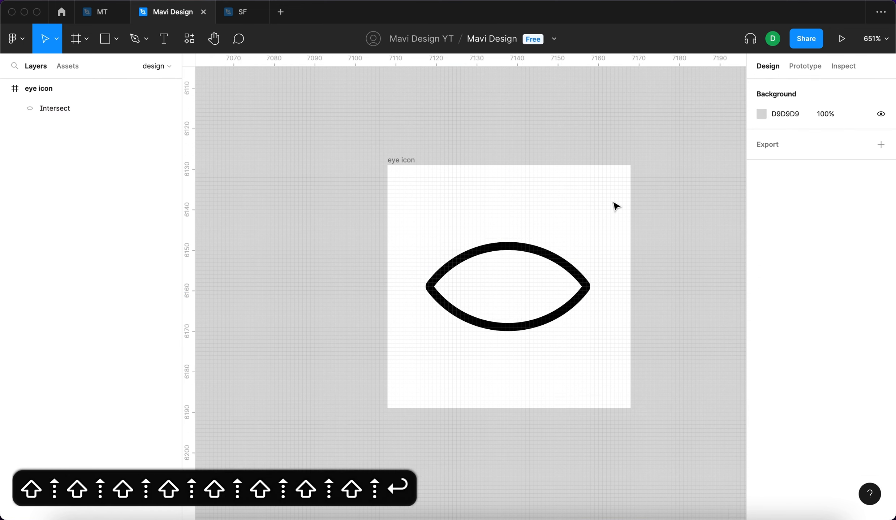
pyautogui.moveTo(558, 367)
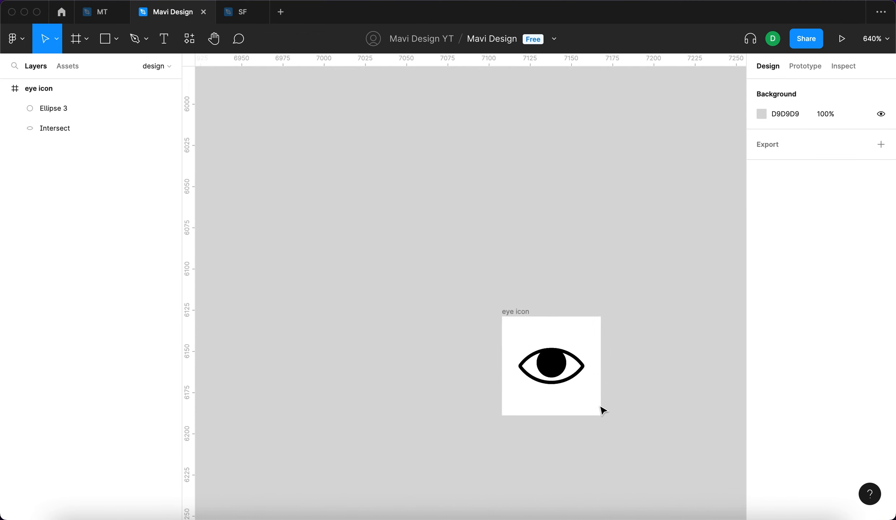
# Step: Select the eye outline and pupil circle, then duplicate the pupil with Cmd+D
pyautogui.click(55, 128)
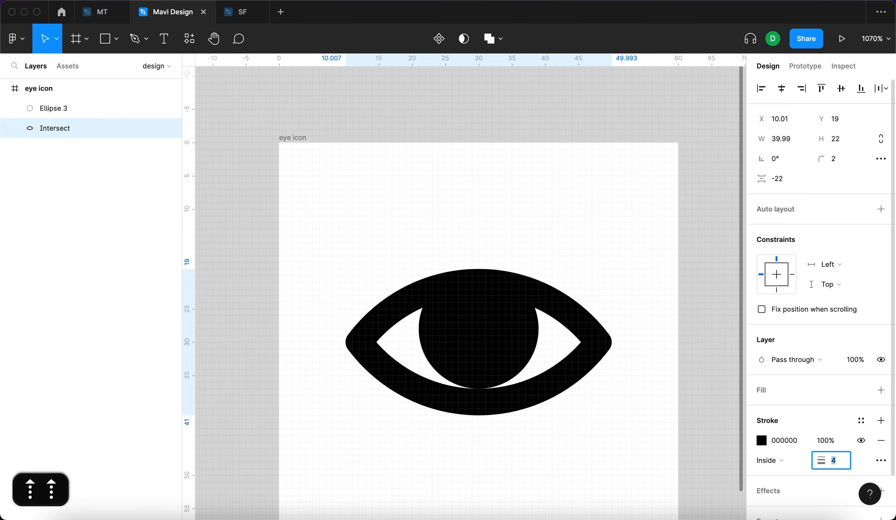
pyautogui.click(52, 109)
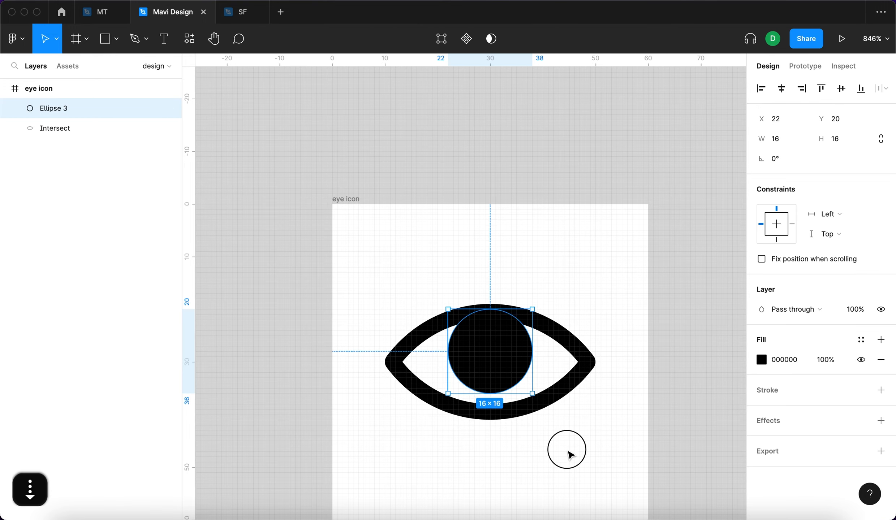
pyautogui.press('cmd+d')
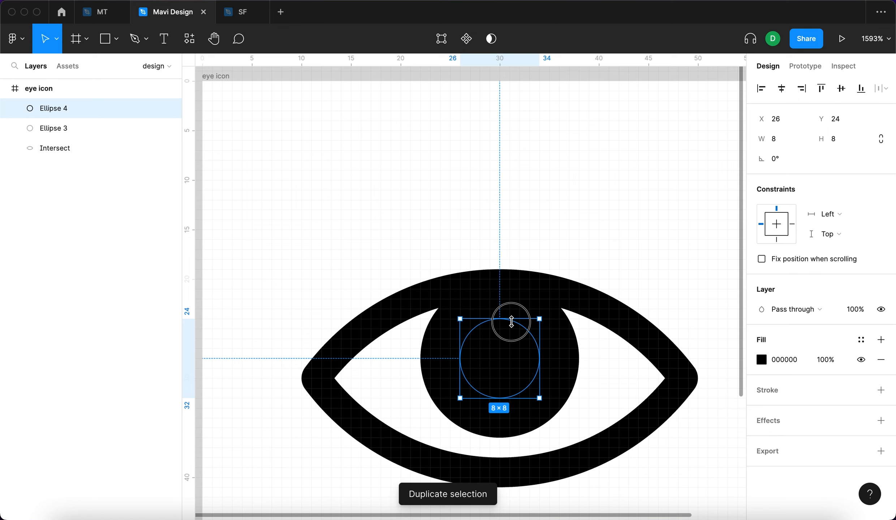
# Step: Resize the duplicate pupil circle to 8×8 and preview it against the larger one
pyautogui.click(52, 127)
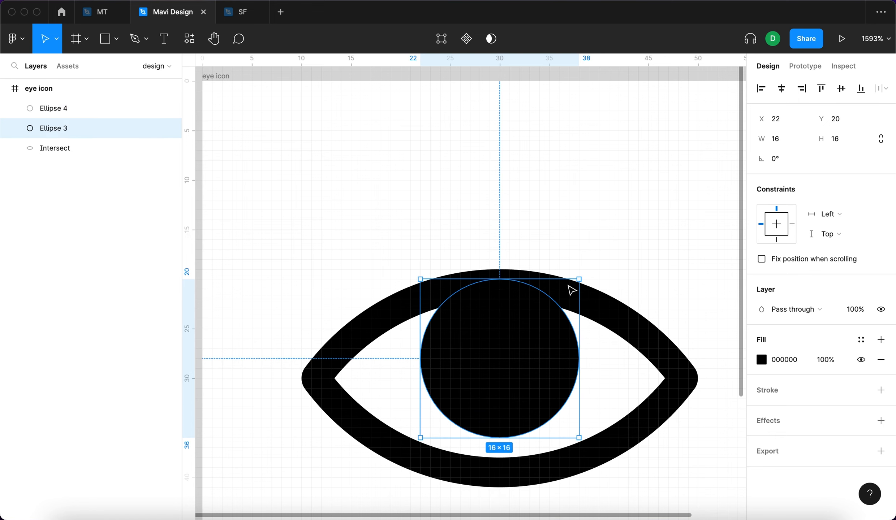
pyautogui.click(761, 360)
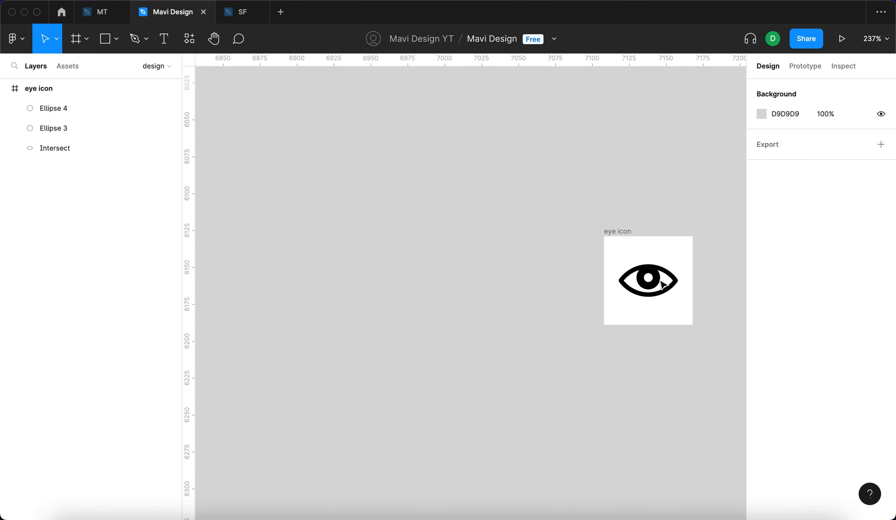
pyautogui.click(54, 108)
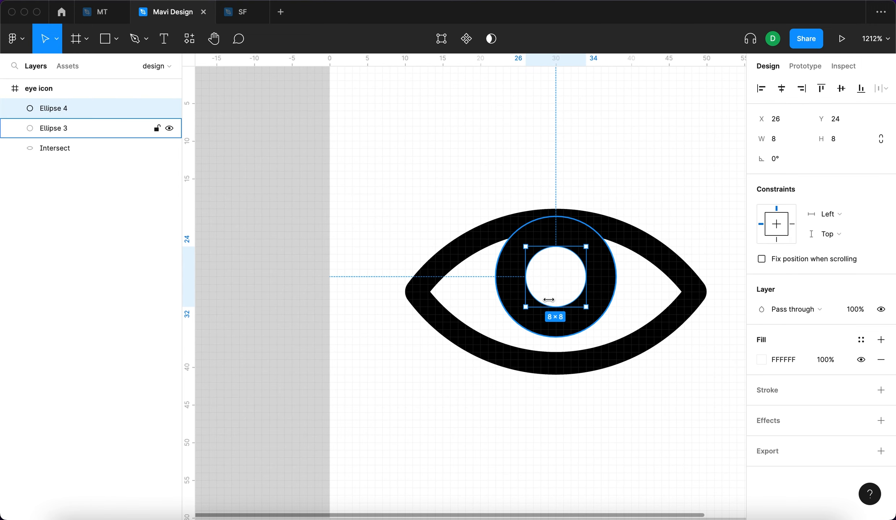
pyautogui.click(52, 108)
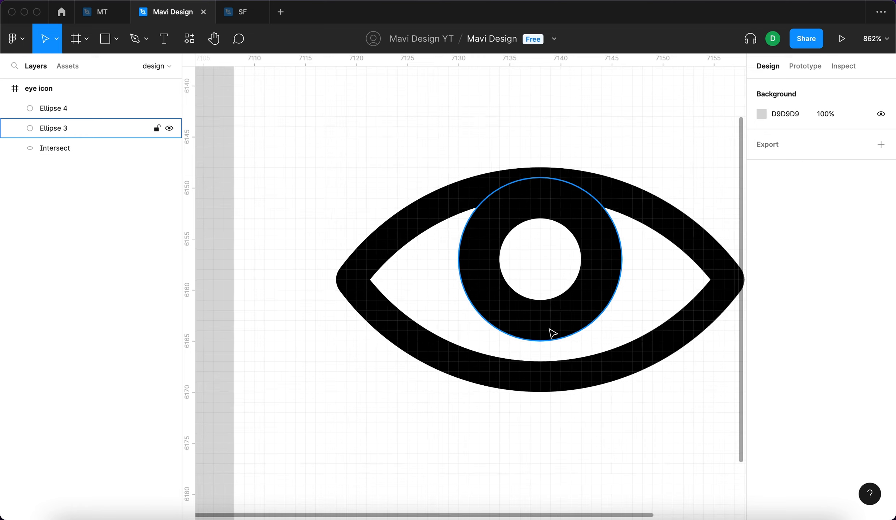
# Step: Subtract the small circle from the pupil to make a hollow ring, undoing an accidental move
pyautogui.click(53, 108)
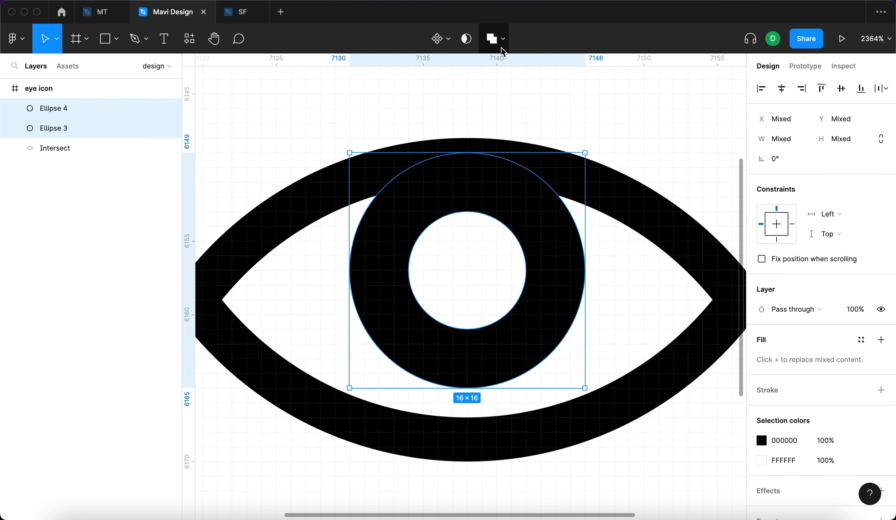
pyautogui.click(490, 39)
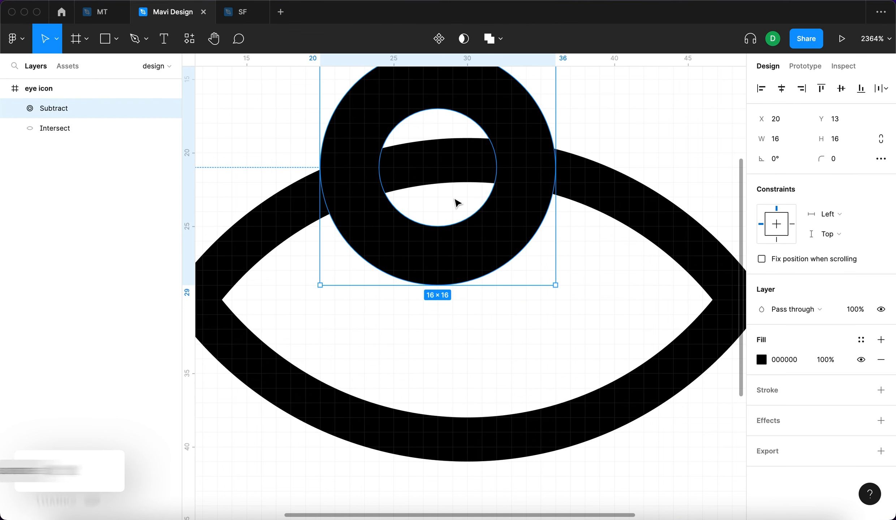
pyautogui.press('cmd+z')
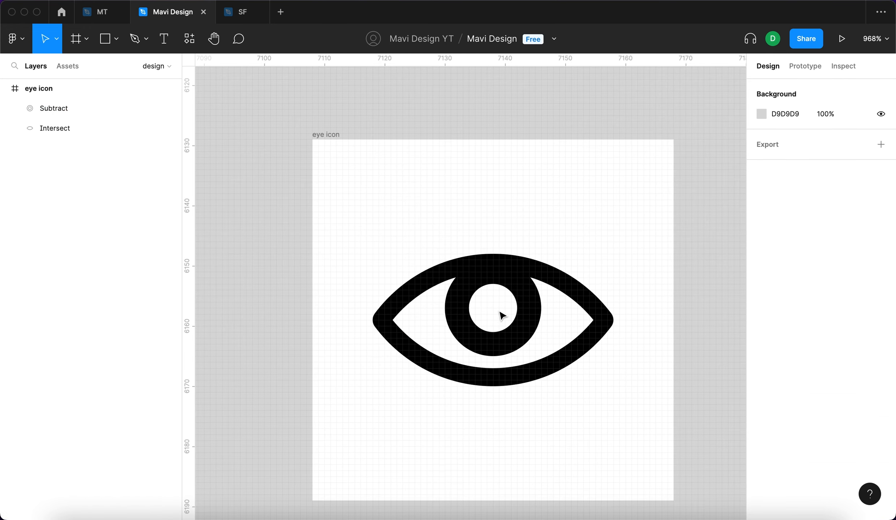
pyautogui.click(491, 314)
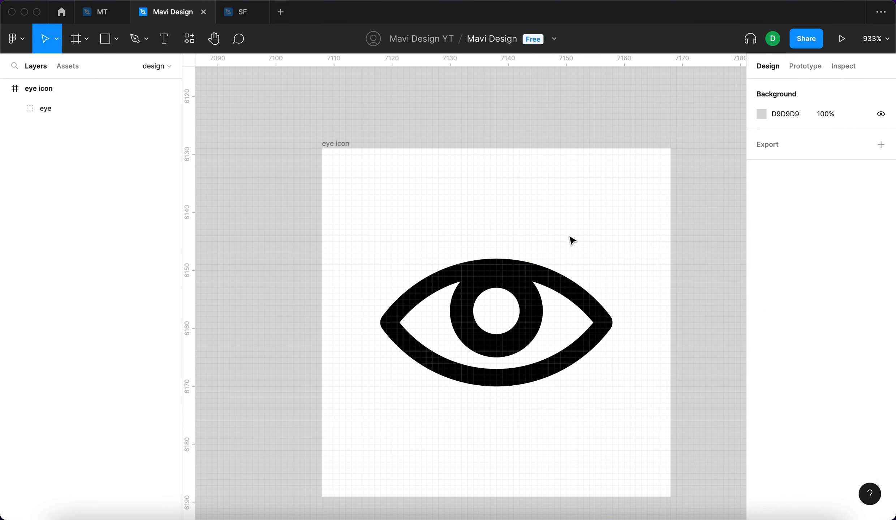
pyautogui.moveTo(495, 216)
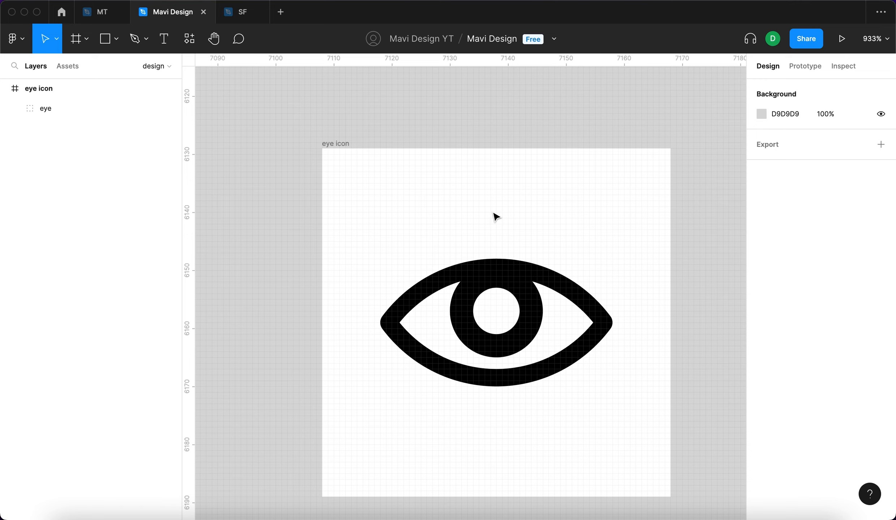
# Step: Draw a diagonal slash line across the eye and give it a grey 4-pixel stroke
pyautogui.click(133, 38)
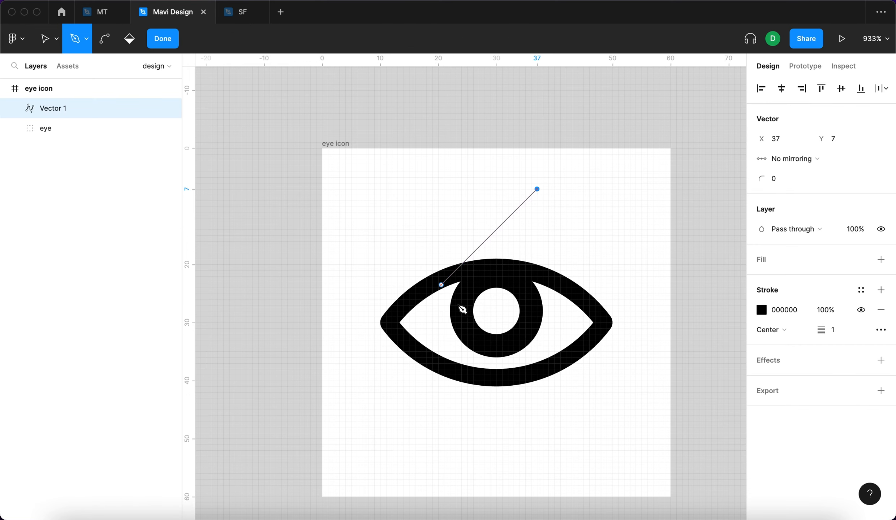
pyautogui.click(162, 39)
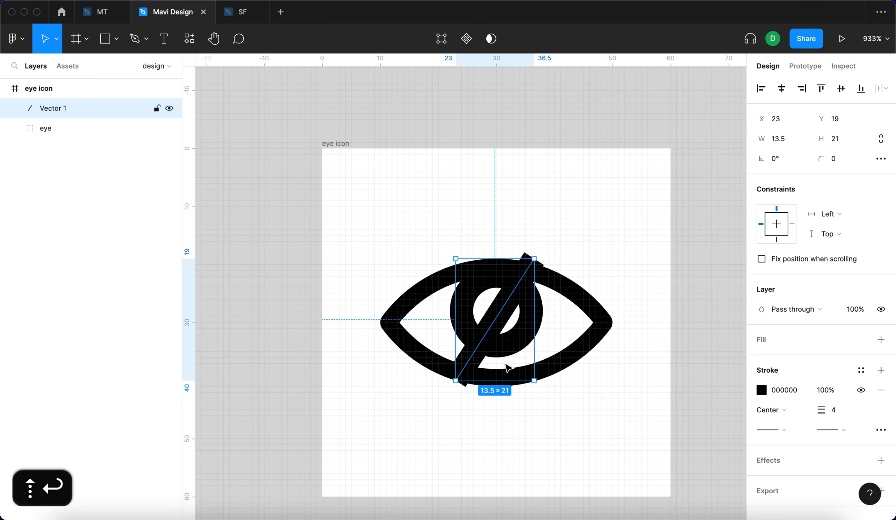
pyautogui.click(761, 391)
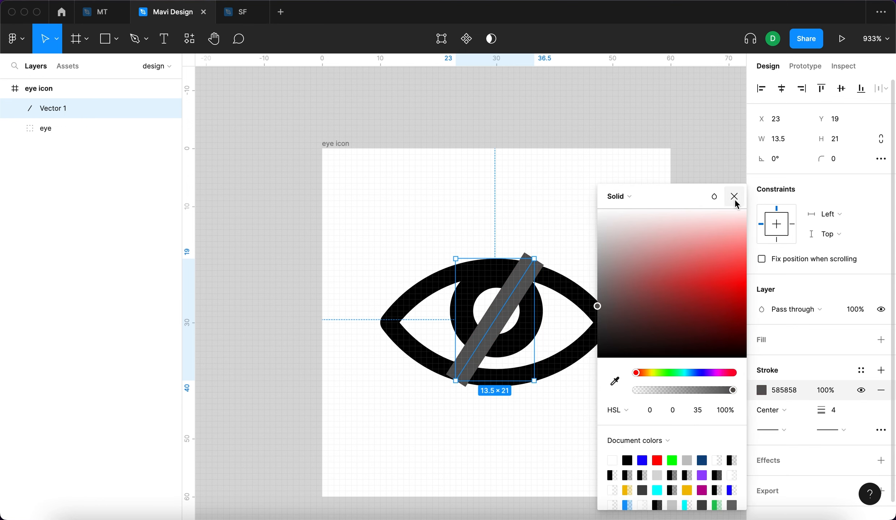
pyautogui.click(735, 195)
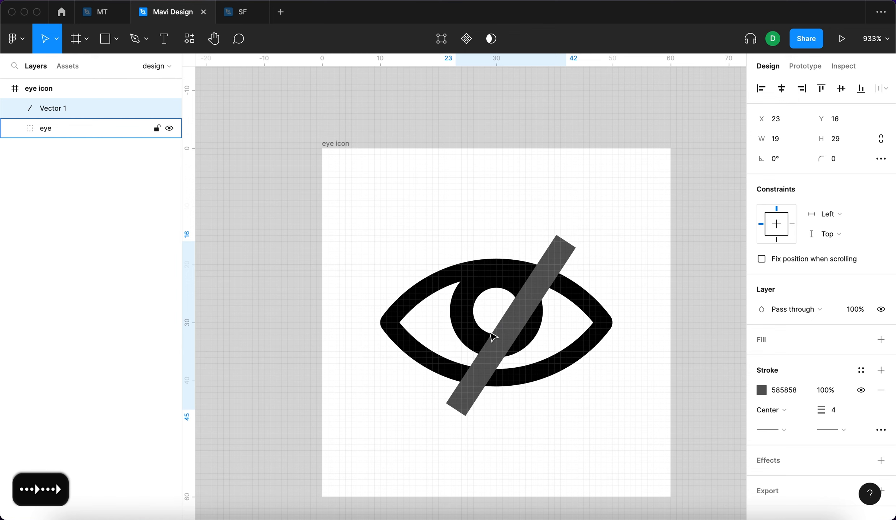
# Step: Duplicate the slash line and recolour the original Vector 1 stroke to dark red B70000
pyautogui.press('cmd+d')
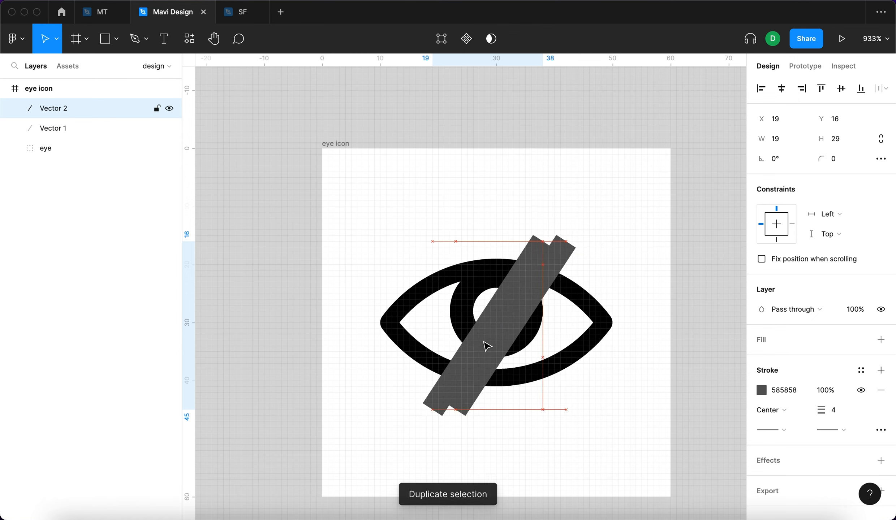
pyautogui.click(53, 128)
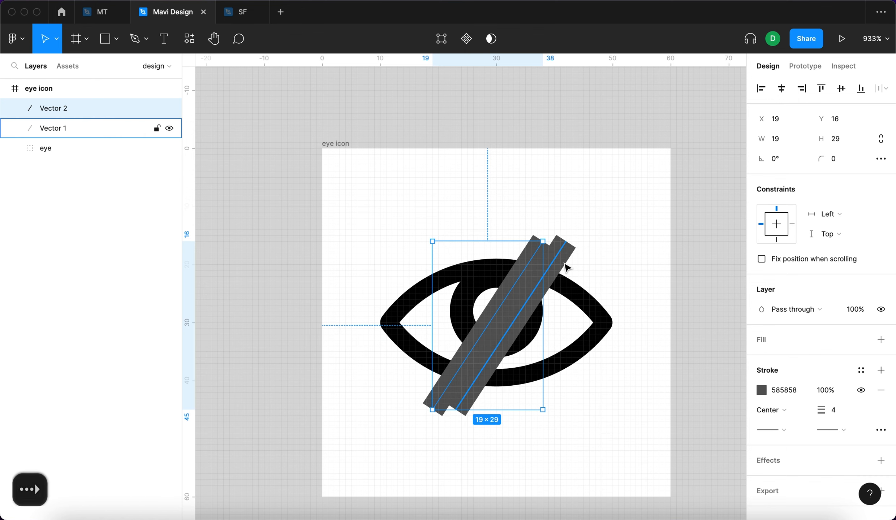
pyautogui.click(761, 390)
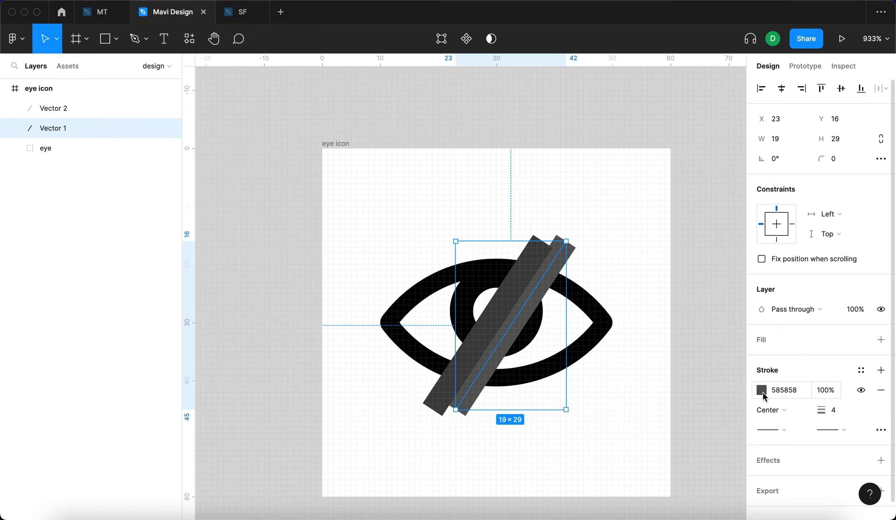
pyautogui.click(761, 390)
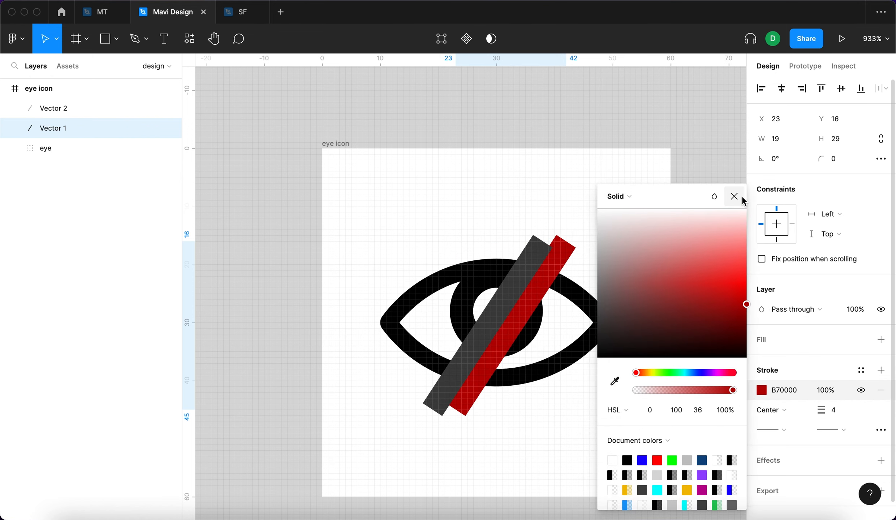
pyautogui.click(734, 196)
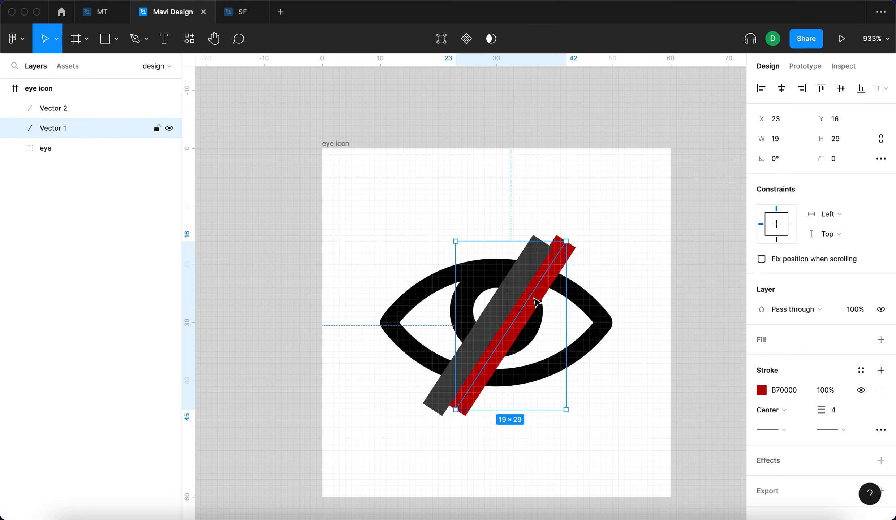
# Step: Shift the grey slash slightly left beside the red one and select the eye group
pyautogui.click(45, 148)
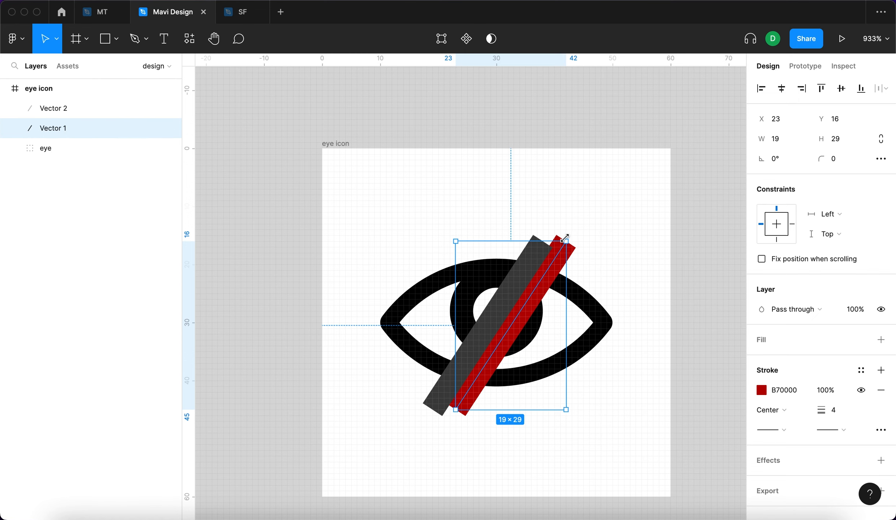
pyautogui.click(54, 108)
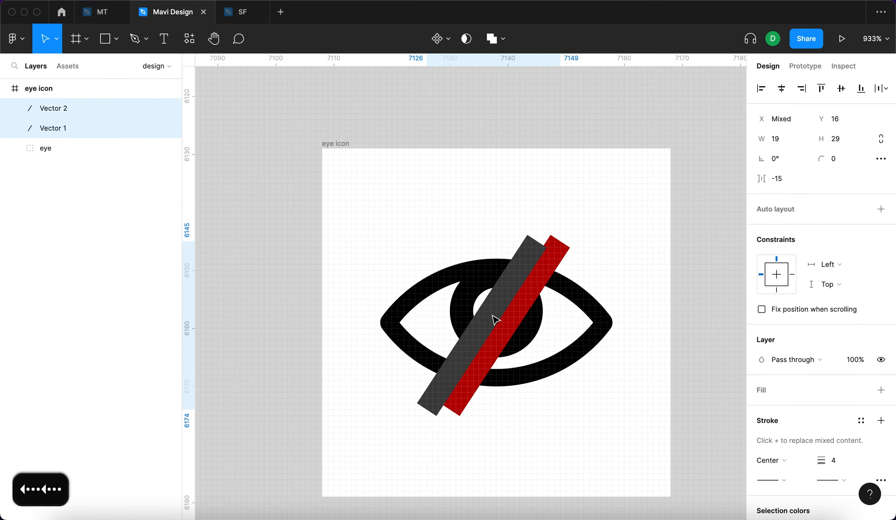
pyautogui.click(432, 240)
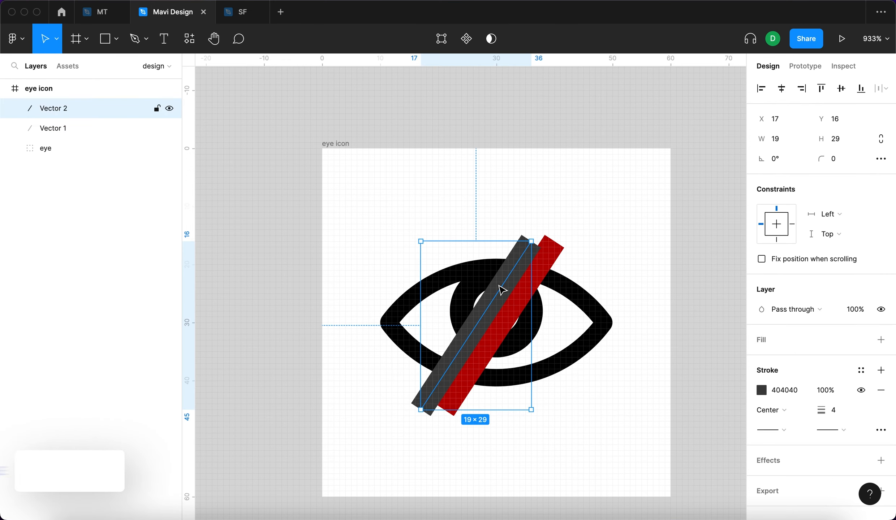
pyautogui.click(45, 148)
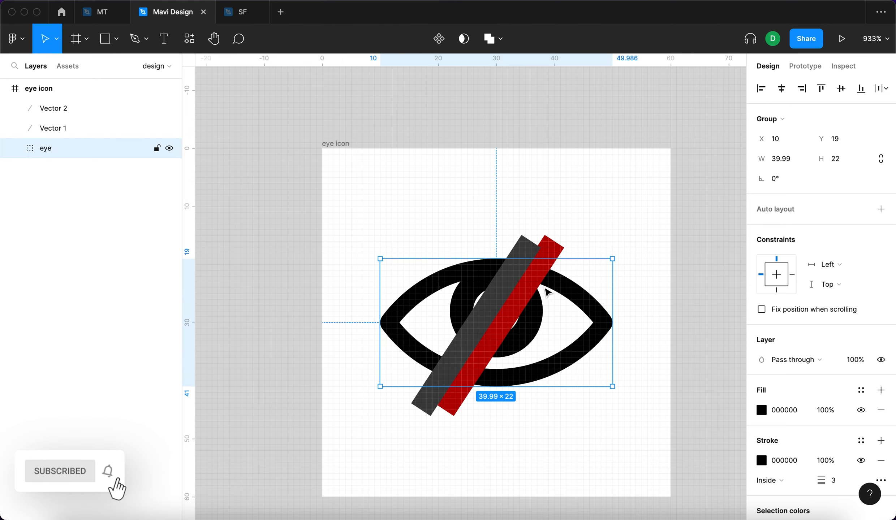
pyautogui.moveTo(610, 350)
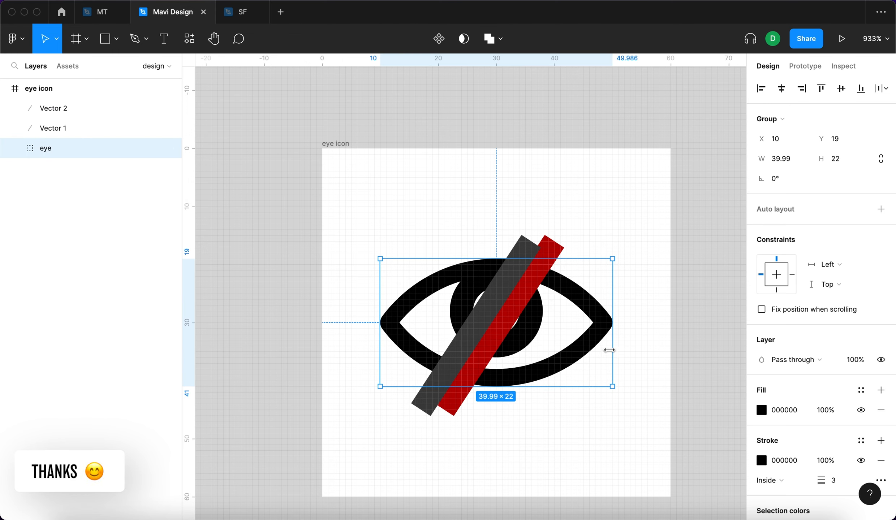
# Step: Convert the eye group into a frame from the Design panel's container type list
pyautogui.click(771, 120)
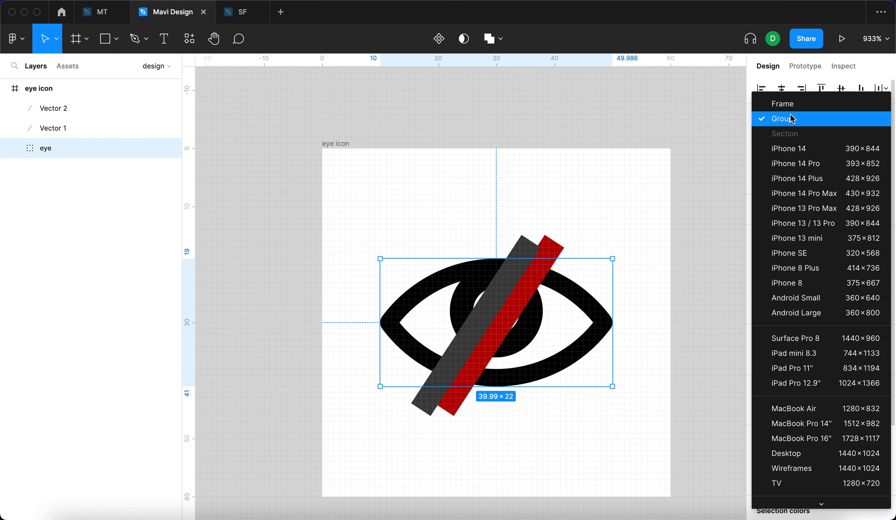
pyautogui.click(783, 103)
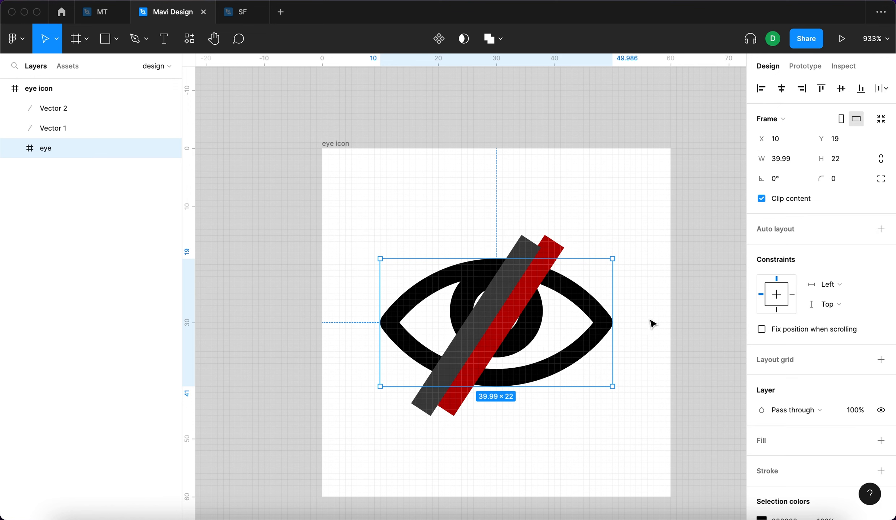
pyautogui.click(771, 119)
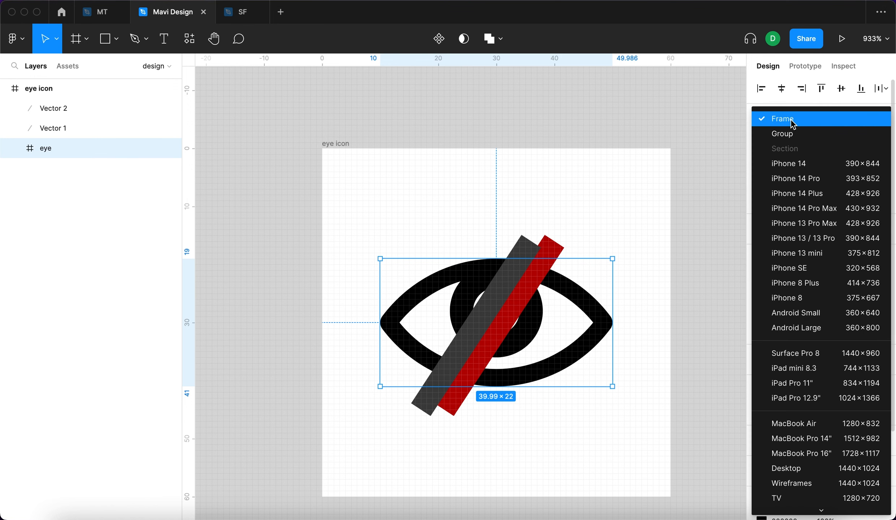
pyautogui.moveTo(594, 208)
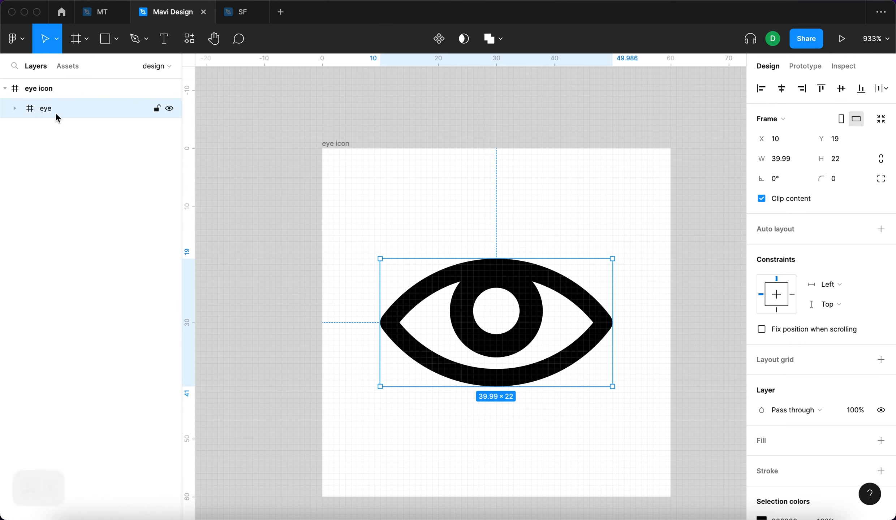
# Step: Paste both slash lines centred inside the eye frame and turn off Clip content
pyautogui.click(39, 88)
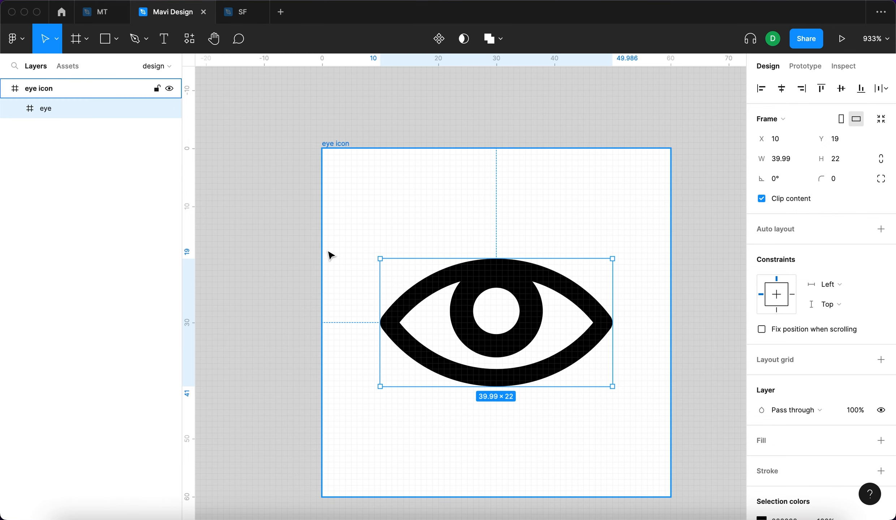
pyautogui.press('cmd+v')
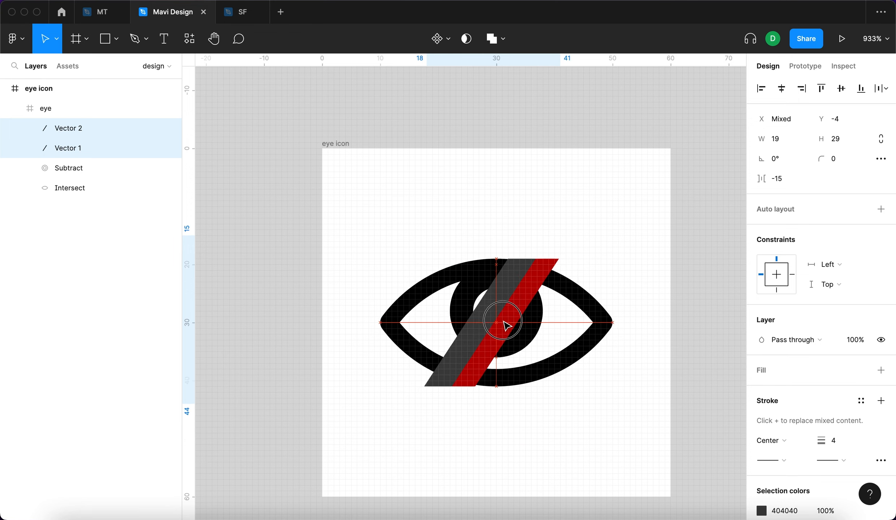
pyautogui.click(493, 208)
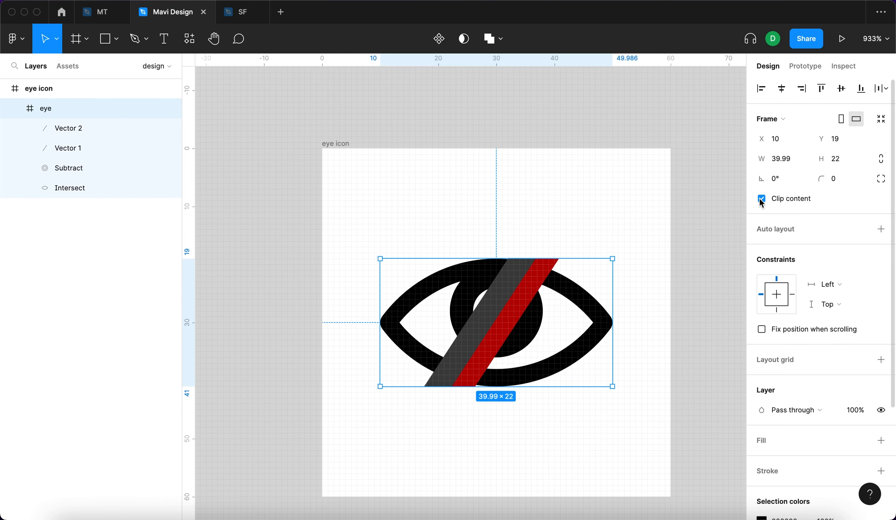
pyautogui.click(762, 199)
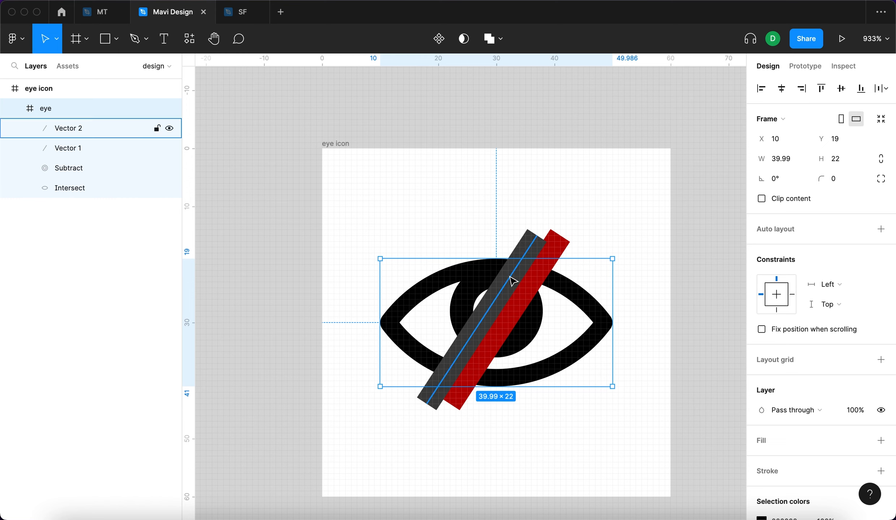
pyautogui.click(70, 188)
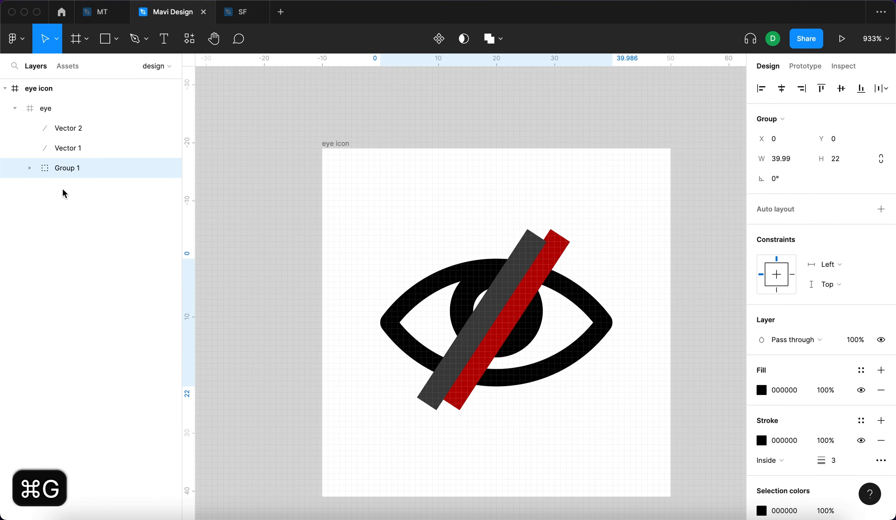
# Step: Add a light grey rectangle filling the eye frame, set its height to 22 and send it behind
pyautogui.click(45, 109)
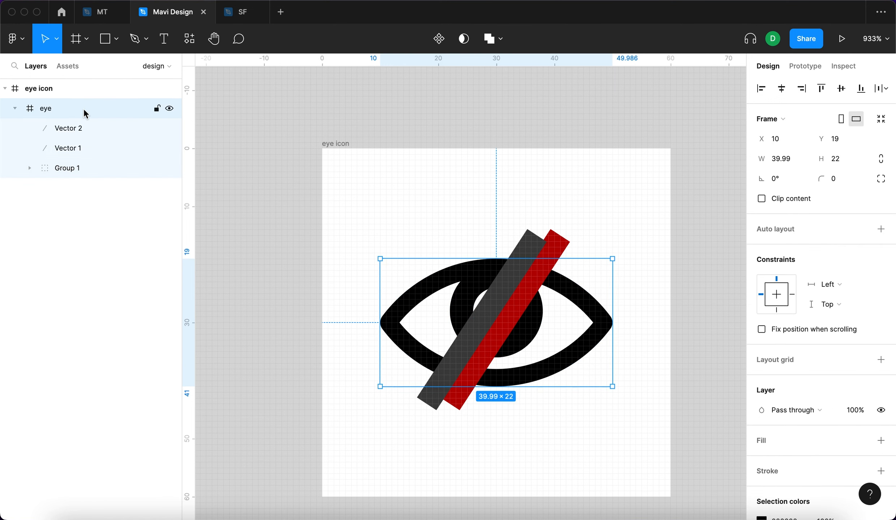
pyautogui.click(106, 39)
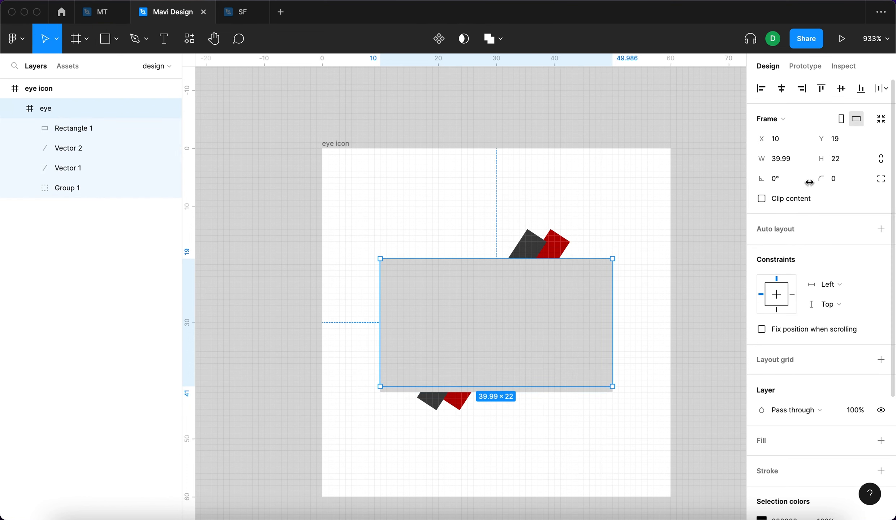
pyautogui.click(73, 127)
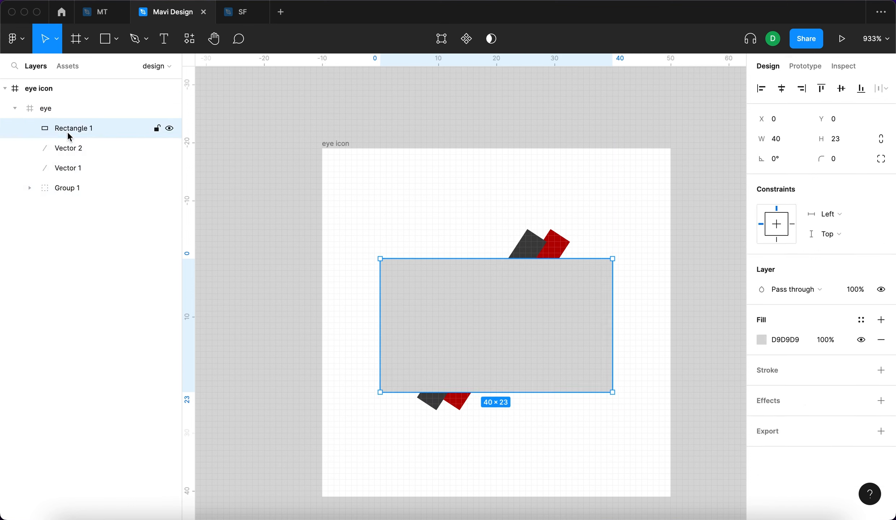
pyautogui.write('22')
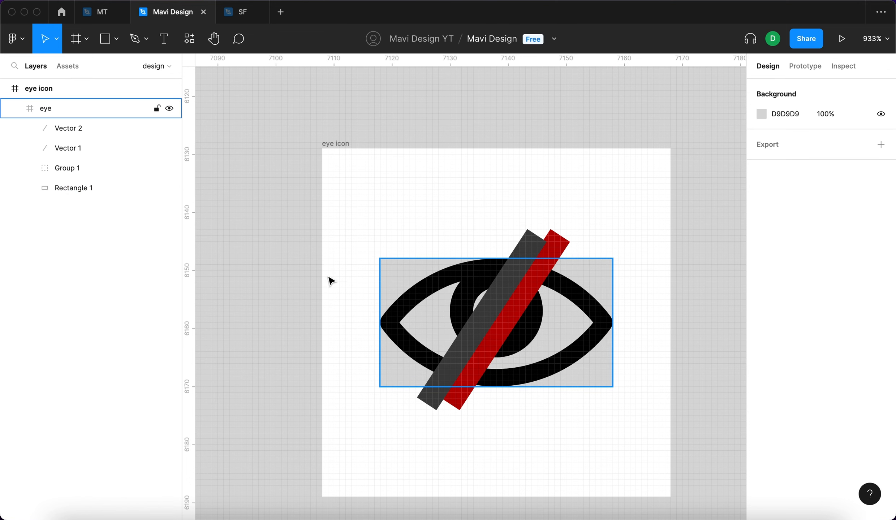
pyautogui.click(73, 188)
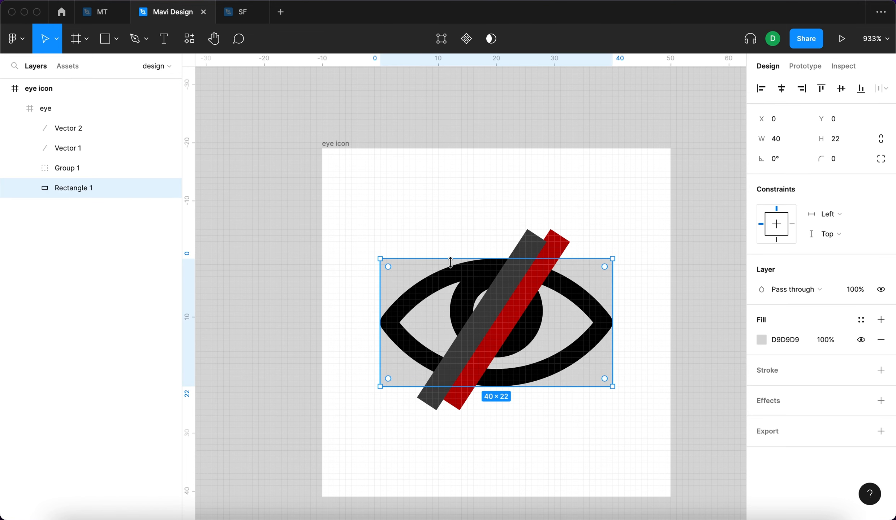
# Step: Duplicate the red slash line and move the copy below the eye shapes
pyautogui.click(67, 148)
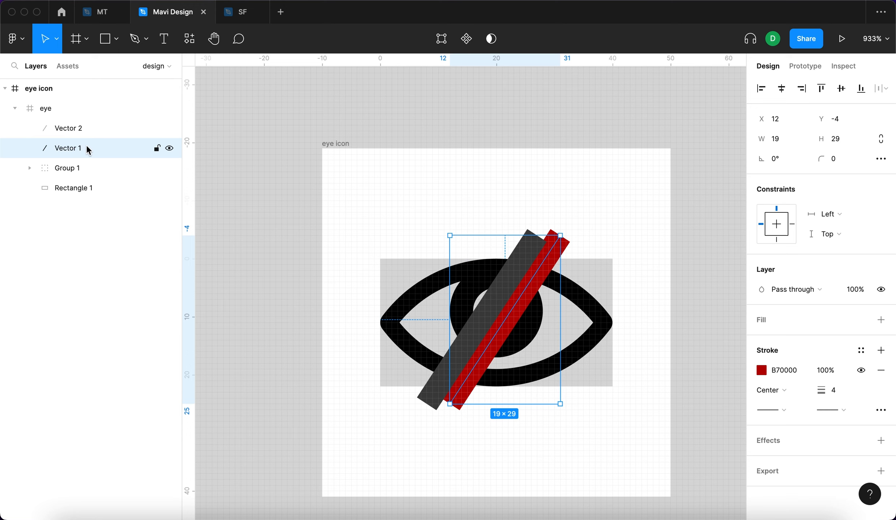
pyautogui.press('cmd+d')
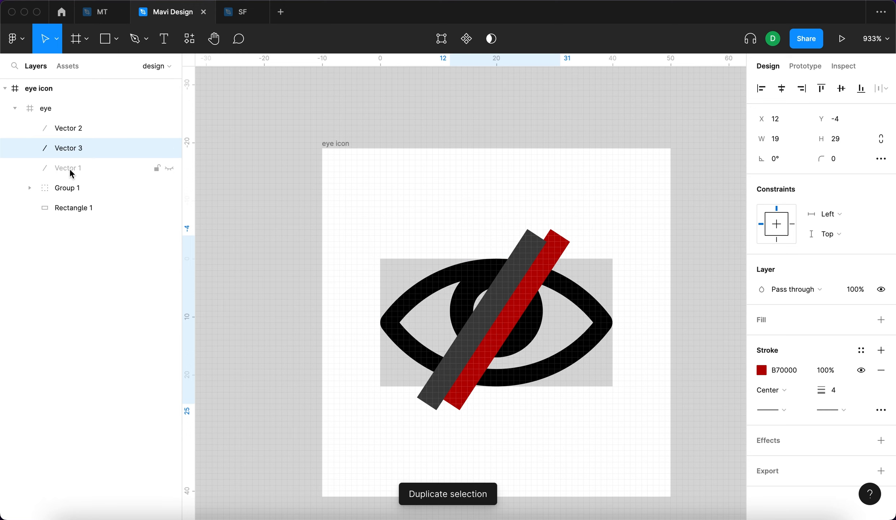
pyautogui.click(68, 148)
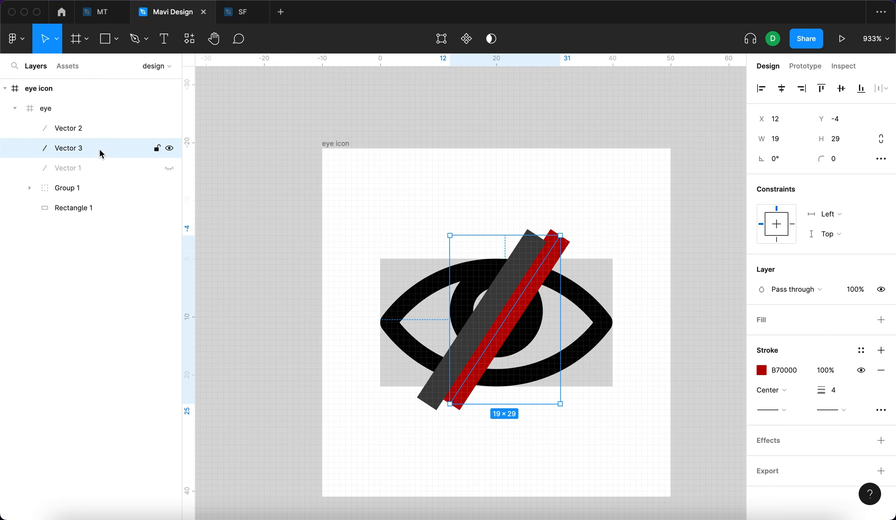
pyautogui.moveTo(68, 148); pyautogui.dragTo(68, 188)
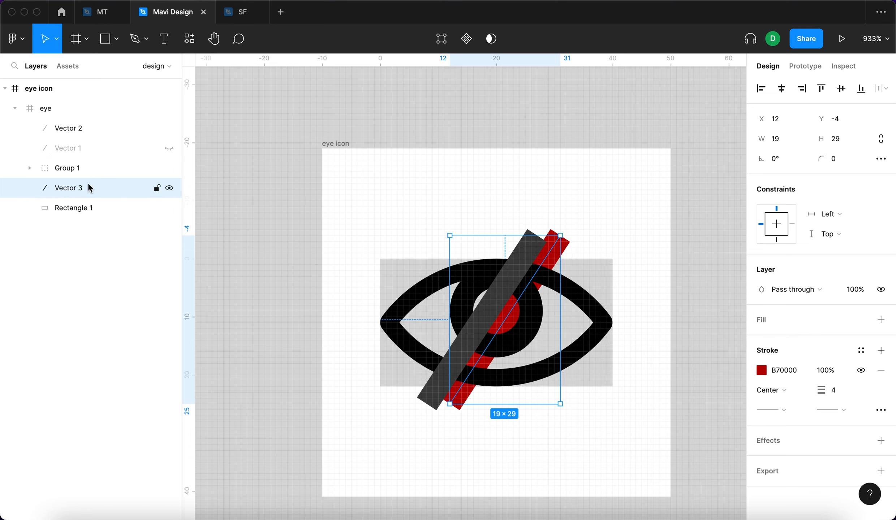
# Step: Combine the slash copy (Vector 3) and Rectangle 1 with the Subtract selection boolean
pyautogui.click(74, 208)
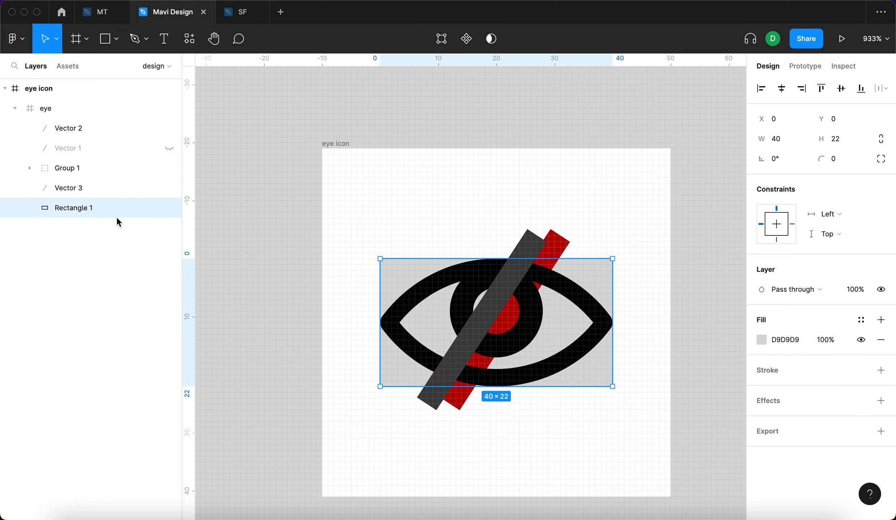
pyautogui.click(69, 188)
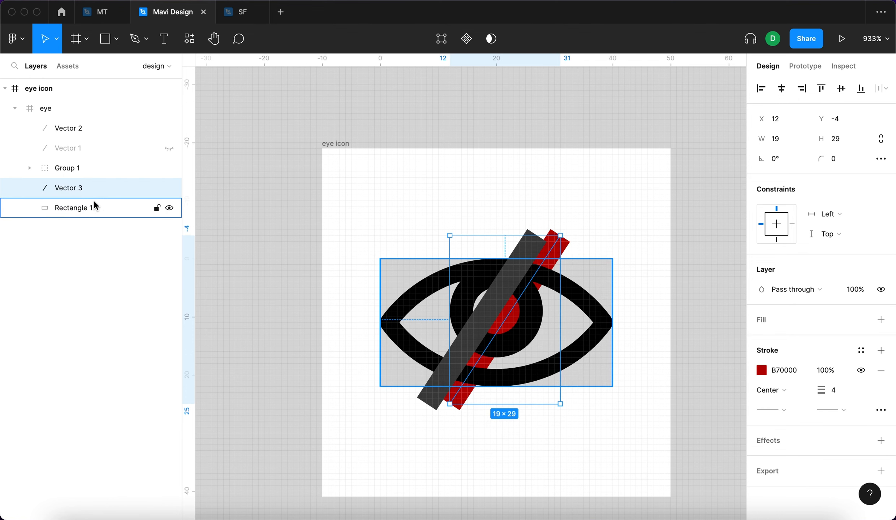
pyautogui.click(68, 188)
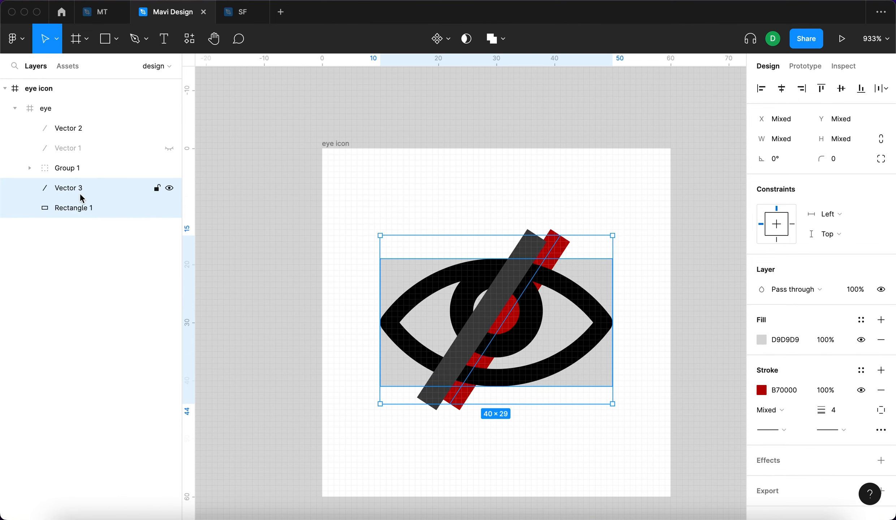
pyautogui.click(73, 208)
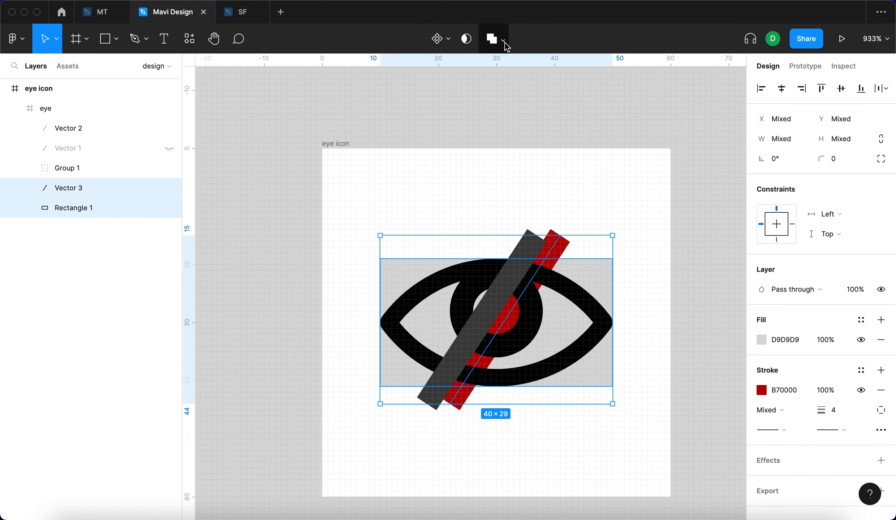
pyautogui.click(505, 39)
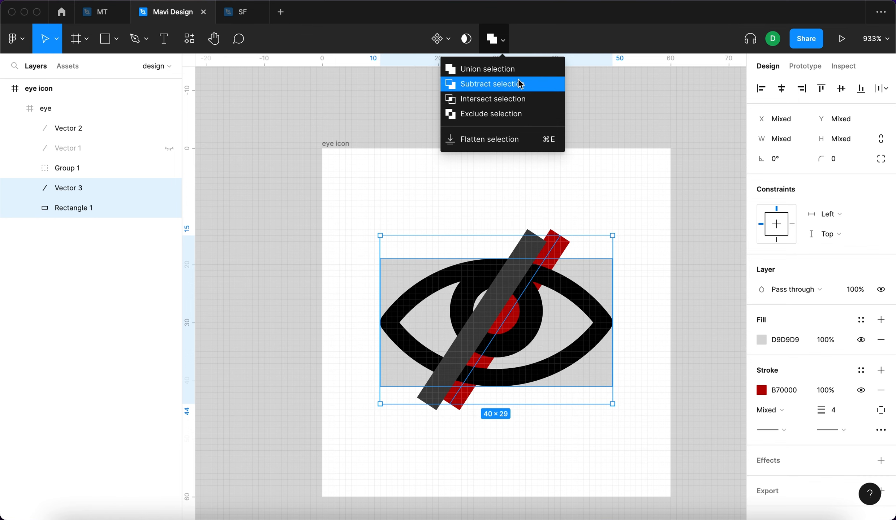
pyautogui.click(490, 84)
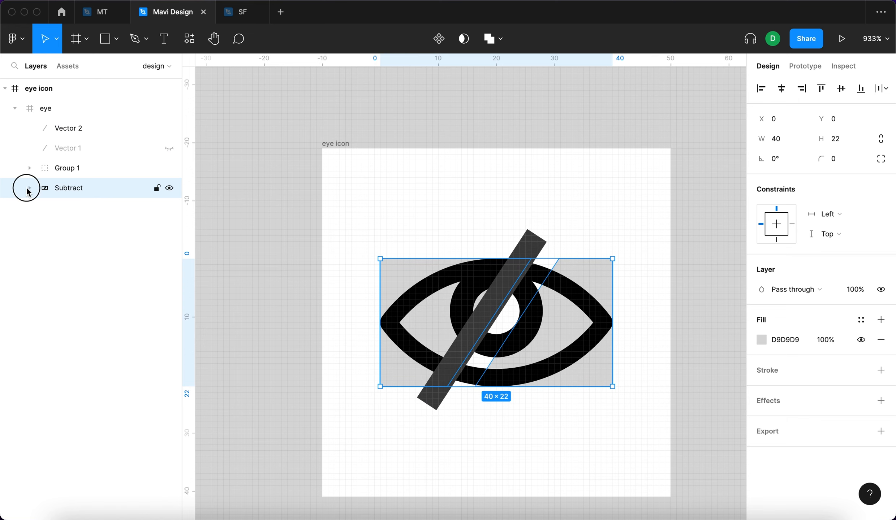
# Step: Use the Subtract shape as a mask over Group 1, cutting a gap beside the slash
pyautogui.click(29, 188)
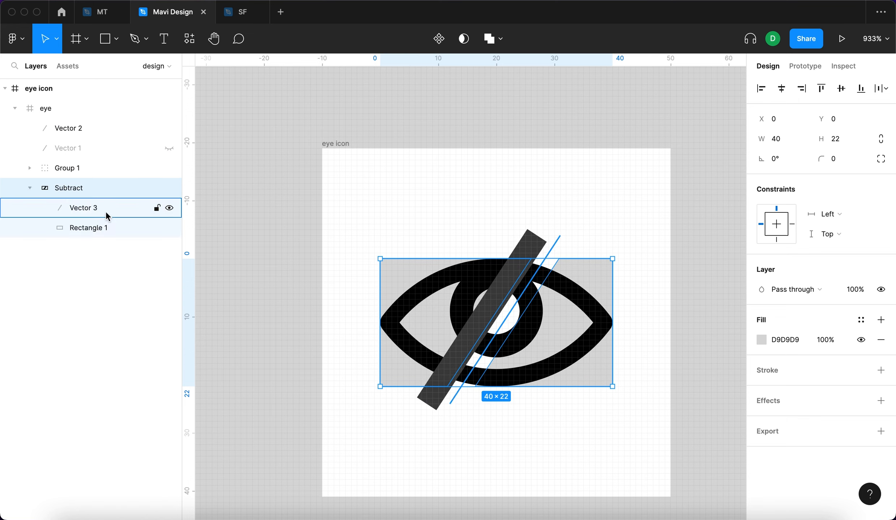
pyautogui.click(89, 227)
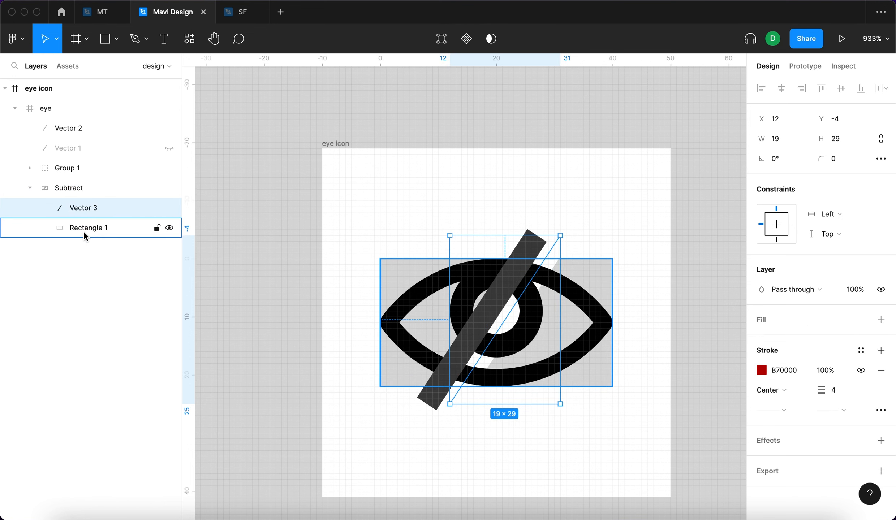
pyautogui.click(69, 187)
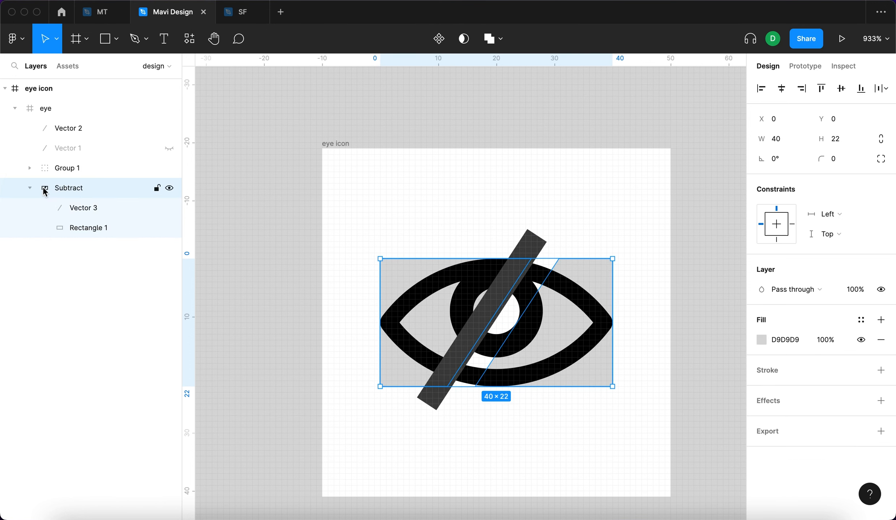
pyautogui.click(29, 188)
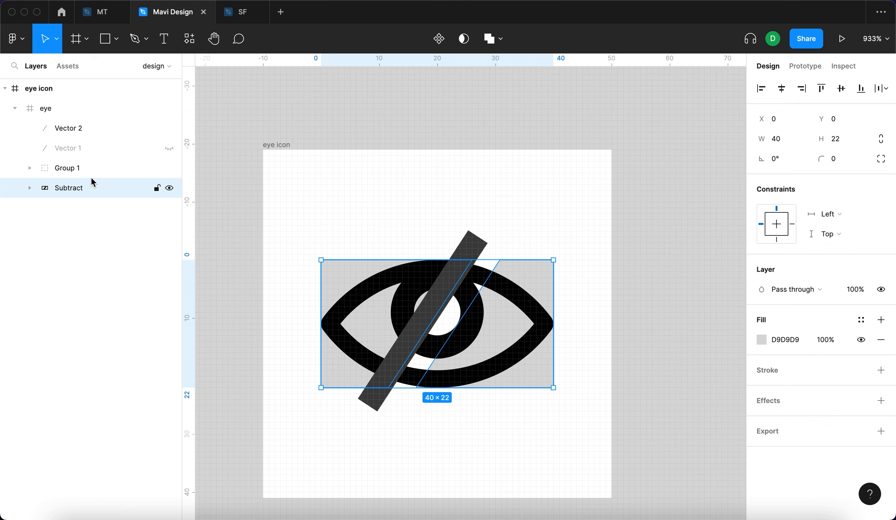
pyautogui.click(67, 167)
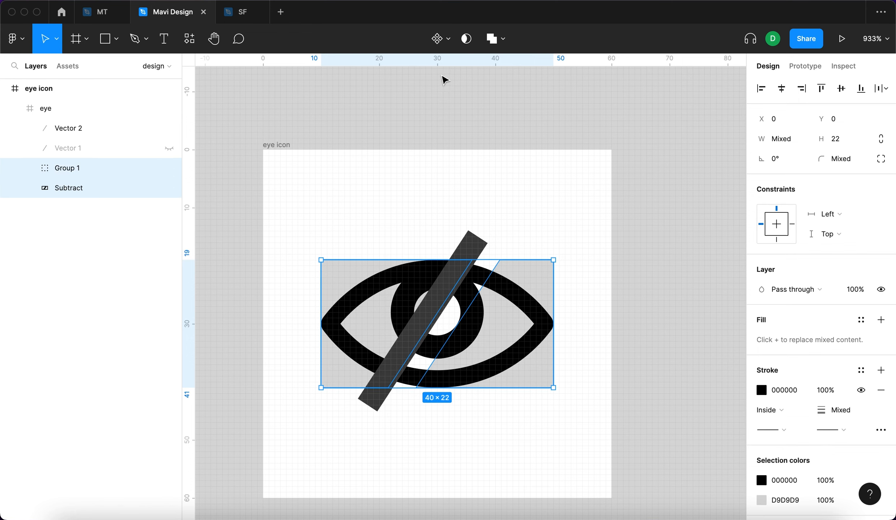
pyautogui.moveTo(466, 39)
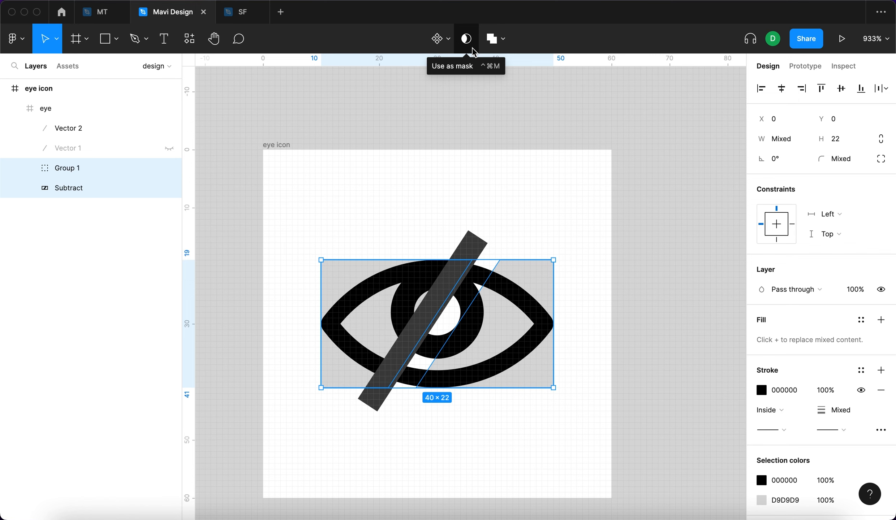
pyautogui.click(466, 39)
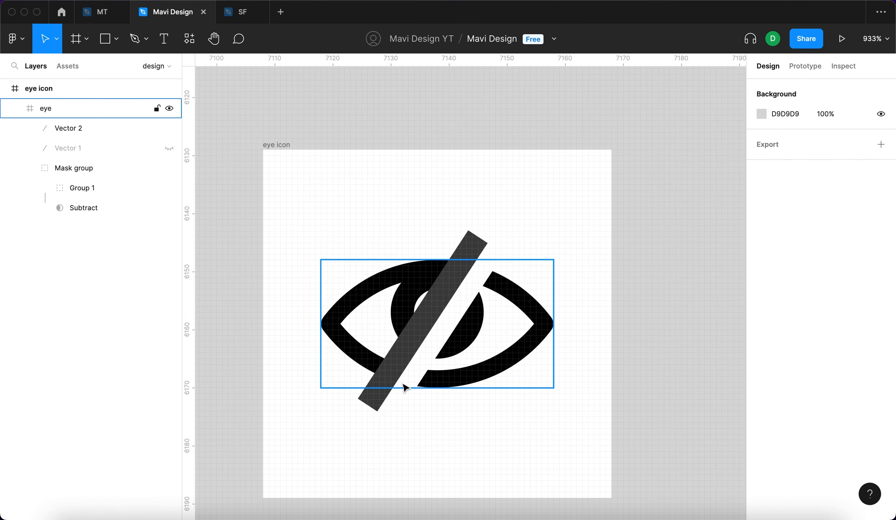
pyautogui.moveTo(446, 371)
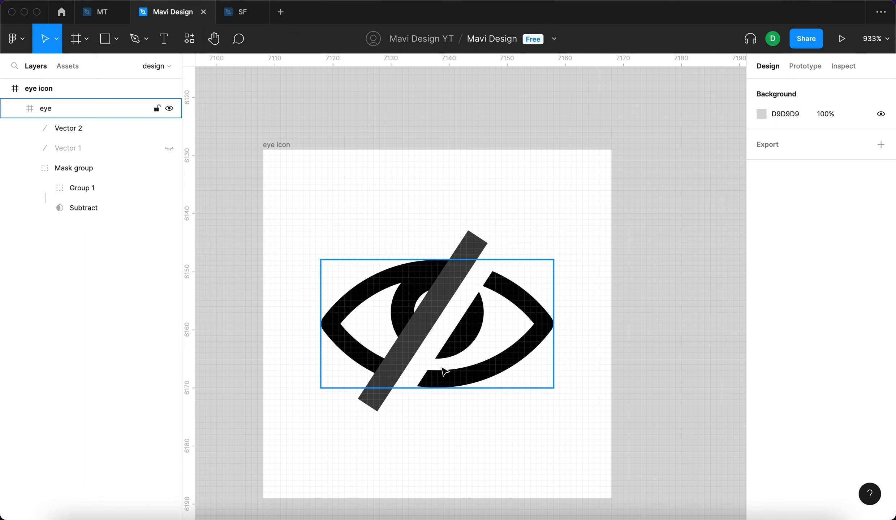
pyautogui.click(69, 148)
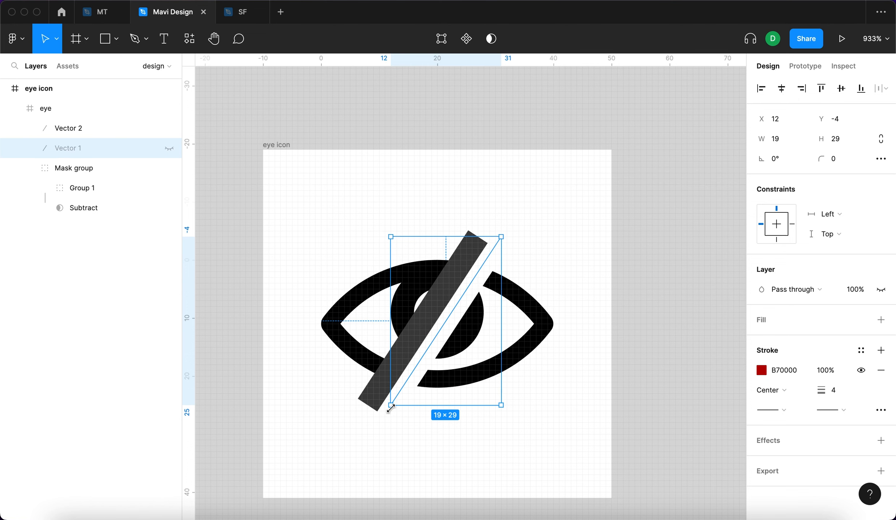
# Step: Select the whole eye frame to move it out onto the canvas
pyautogui.click(84, 207)
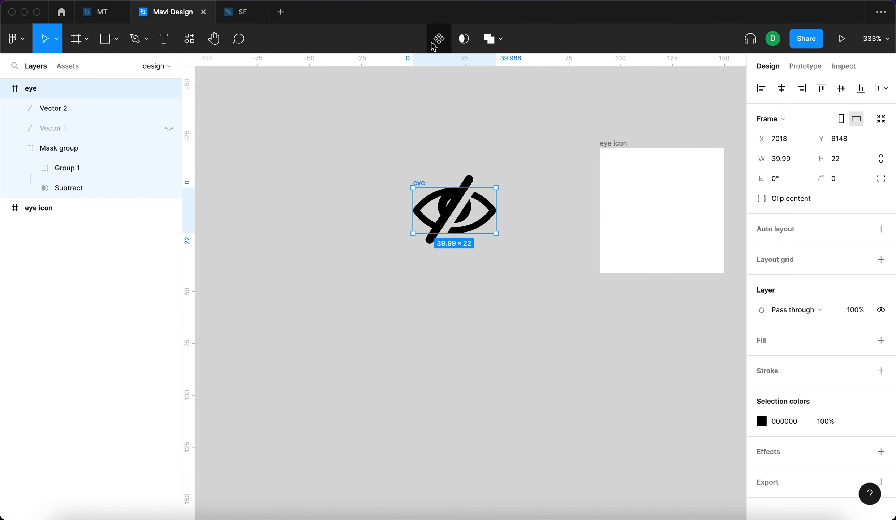
pyautogui.moveTo(438, 39)
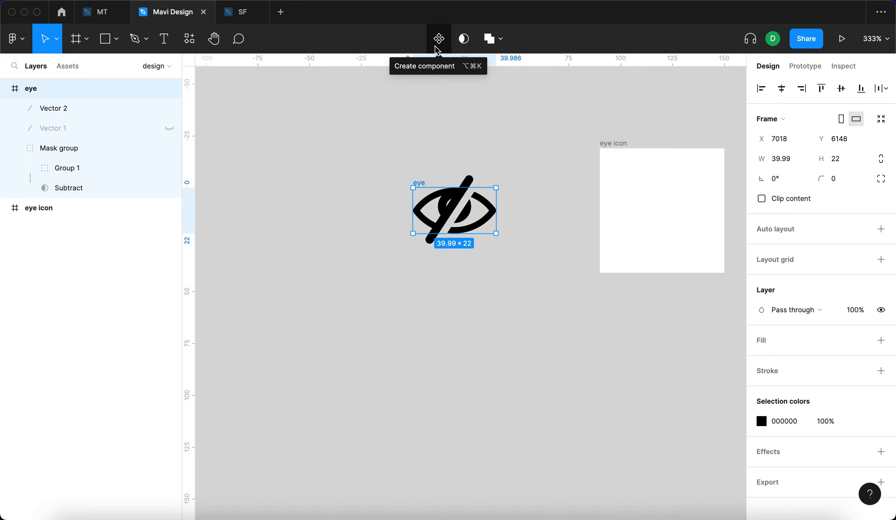
# Step: Make eye a component with a second variant, naming the values visible and invisible
pyautogui.click(439, 40)
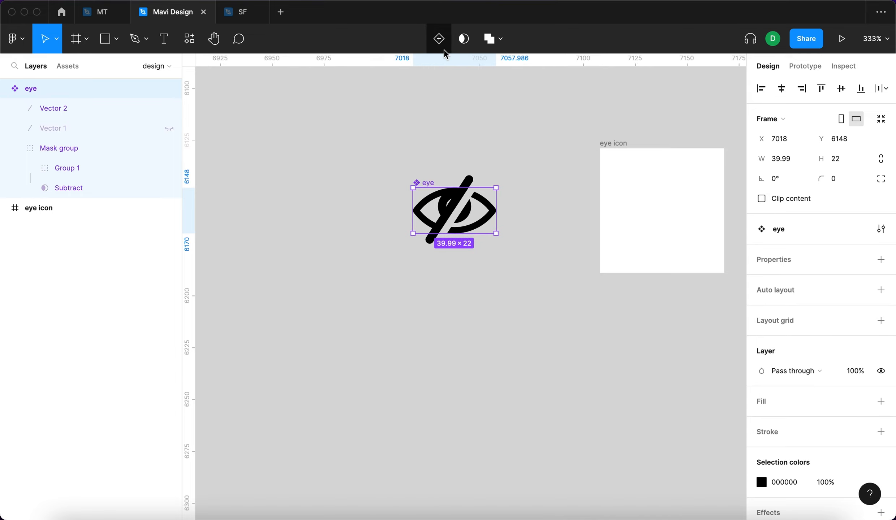
pyautogui.click(439, 38)
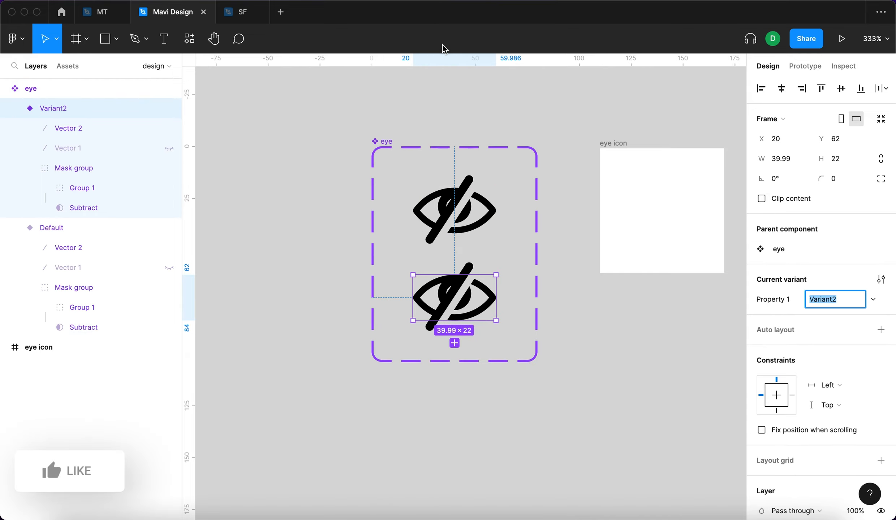
pyautogui.write('in')
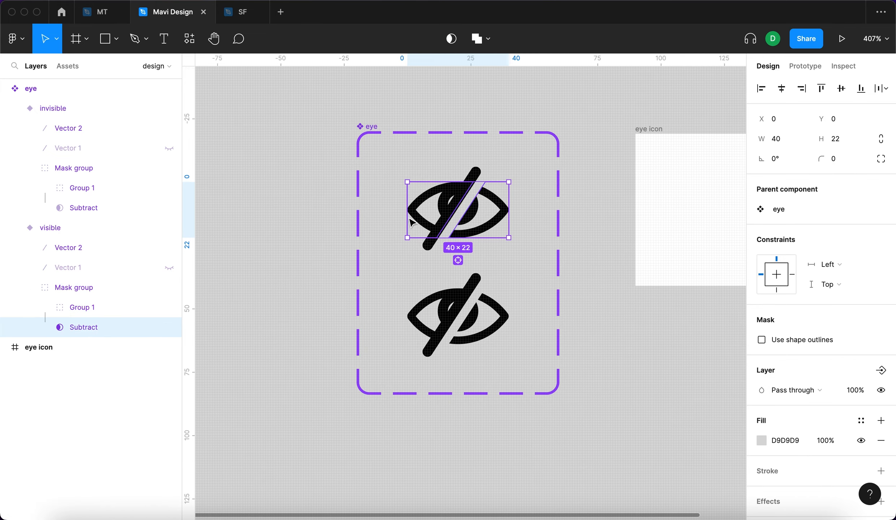
pyautogui.click(50, 227)
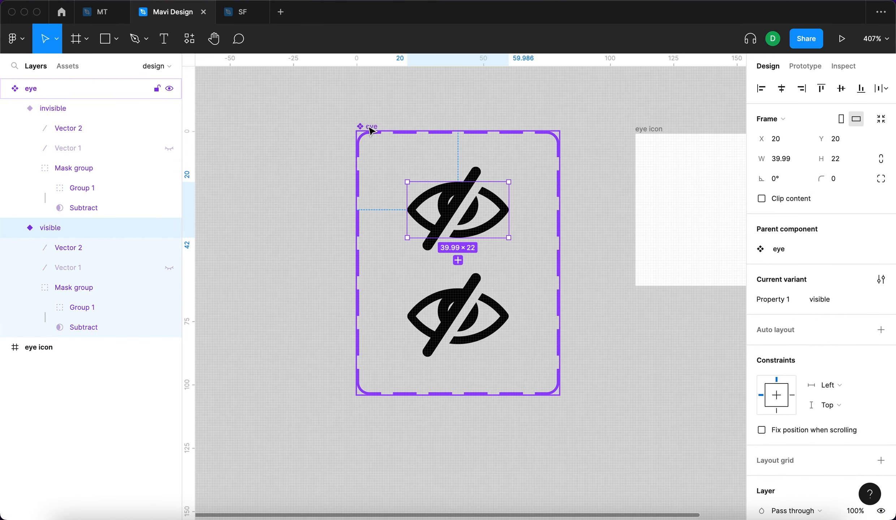
pyautogui.click(83, 328)
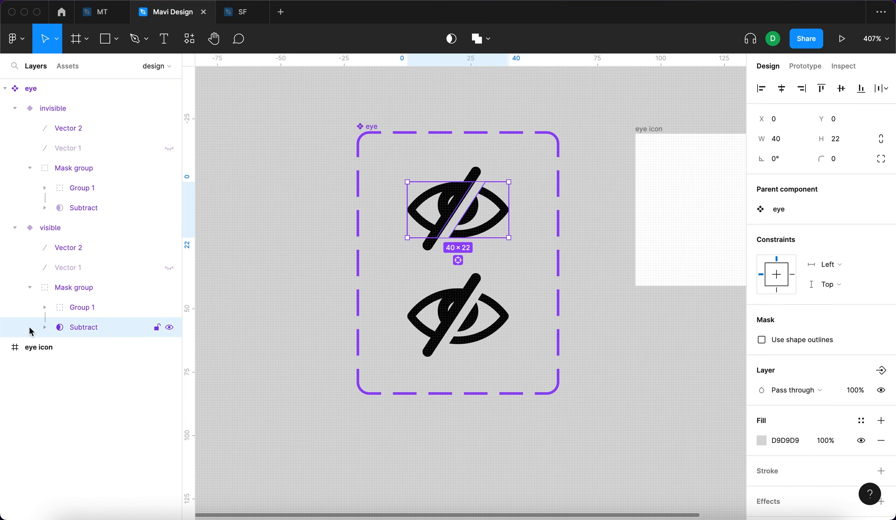
pyautogui.moveTo(45, 336)
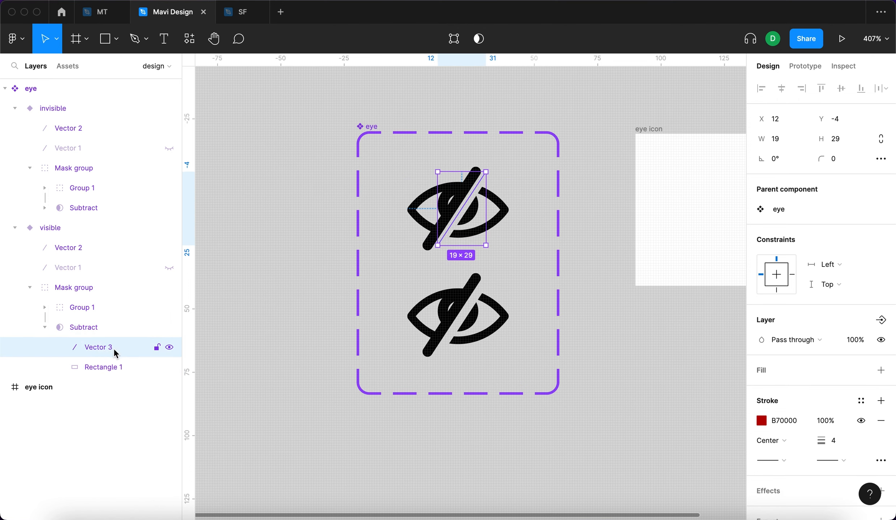
pyautogui.moveTo(435, 215)
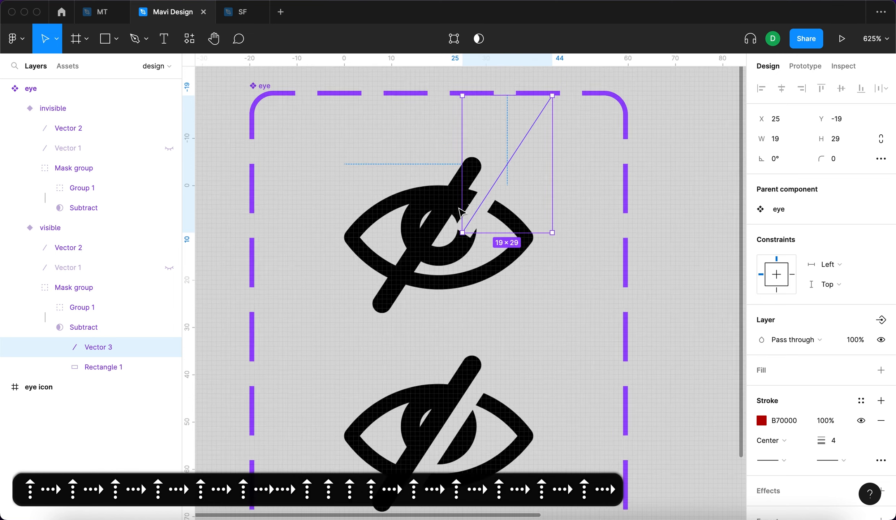
# Step: In the visible variant, shift the slash line and cut-out up above the eye
pyautogui.scroll(3)
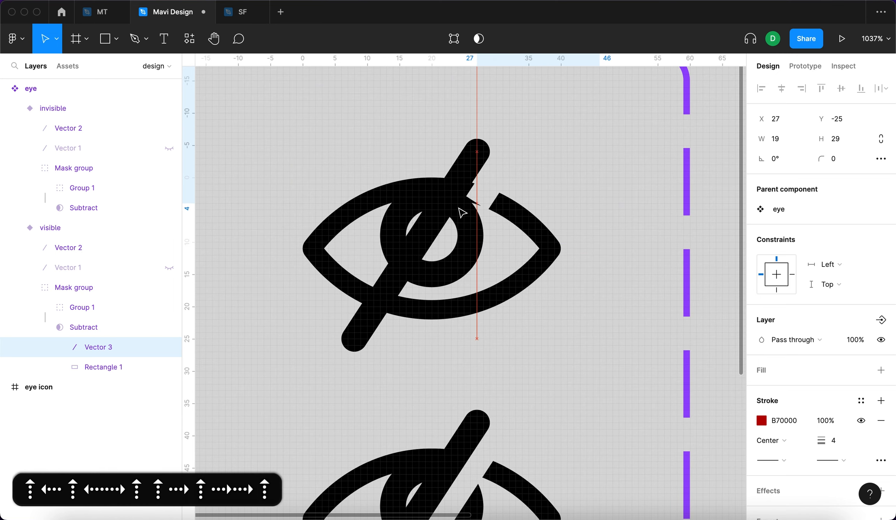
pyautogui.click(51, 228)
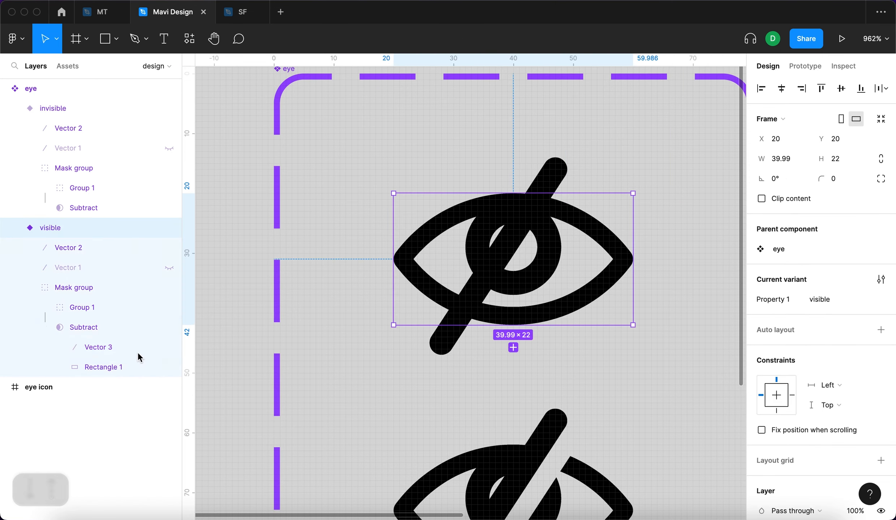
pyautogui.click(82, 327)
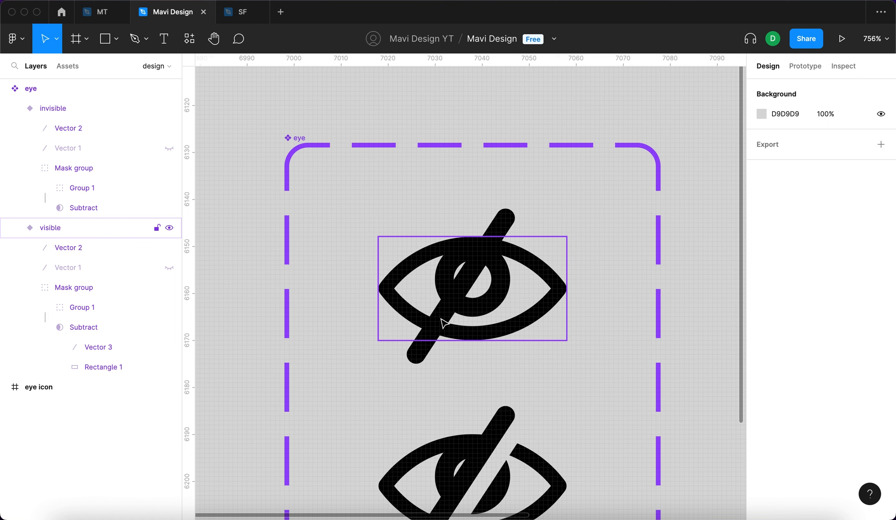
pyautogui.click(69, 247)
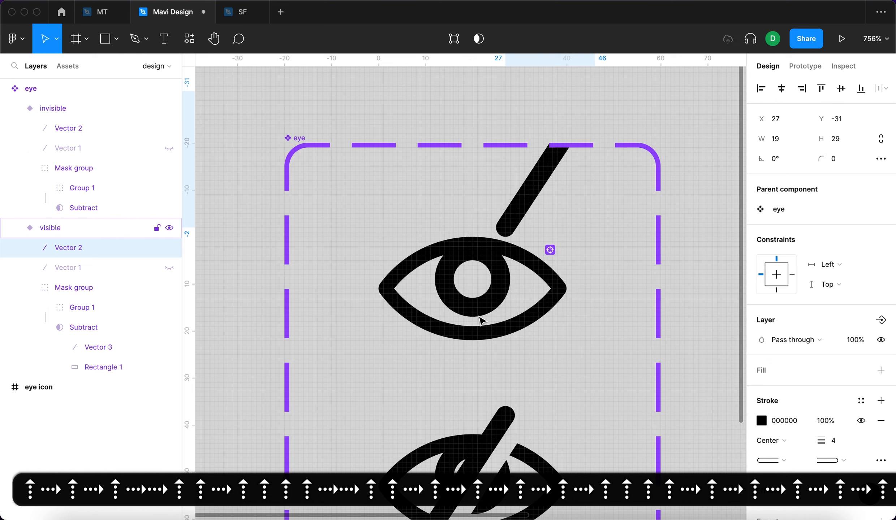
# Step: Set the visible variant's slash line Vector 2 to 0% layer opacity
pyautogui.click(537, 183)
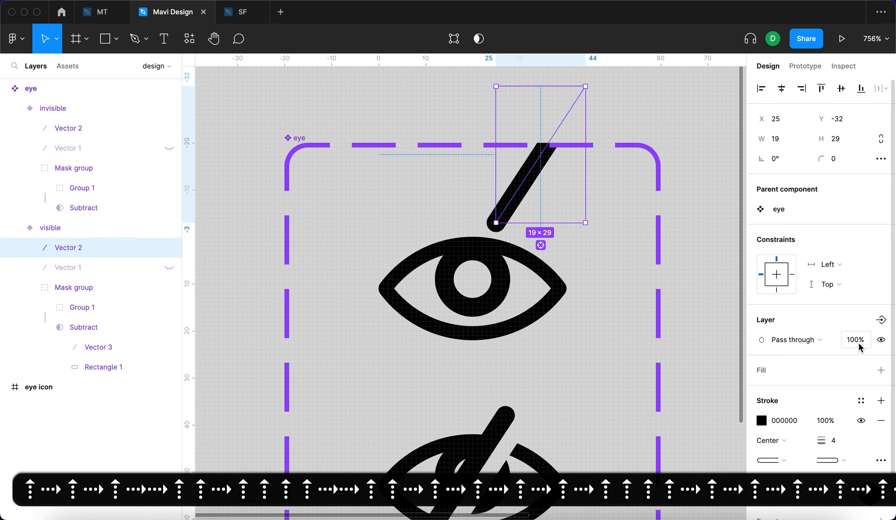
pyautogui.click(856, 339)
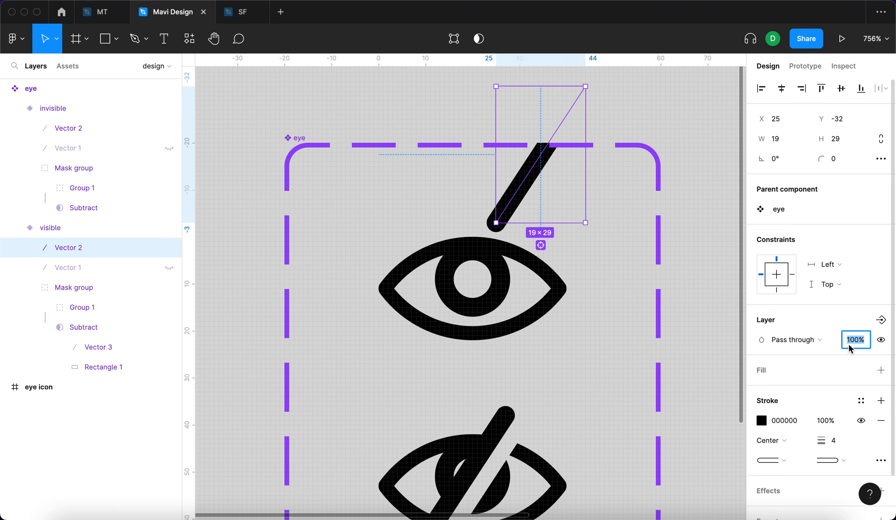
pyautogui.write('90')
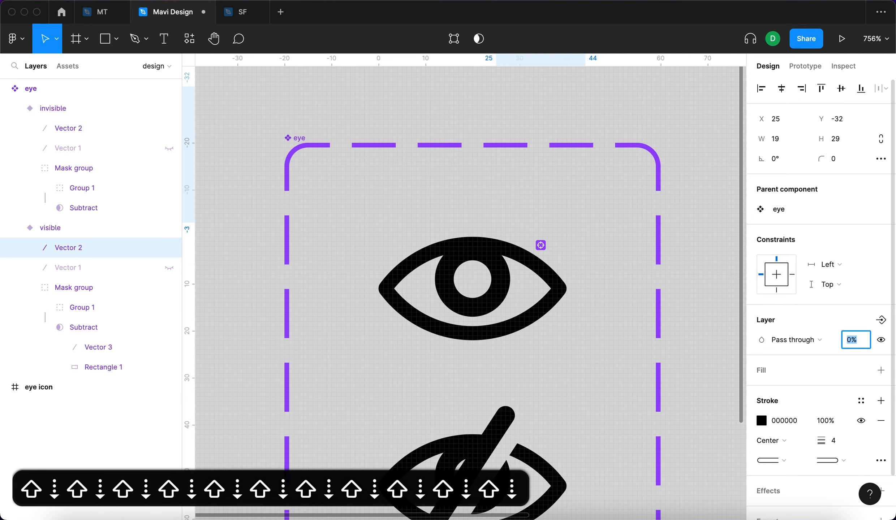
pyautogui.click(51, 228)
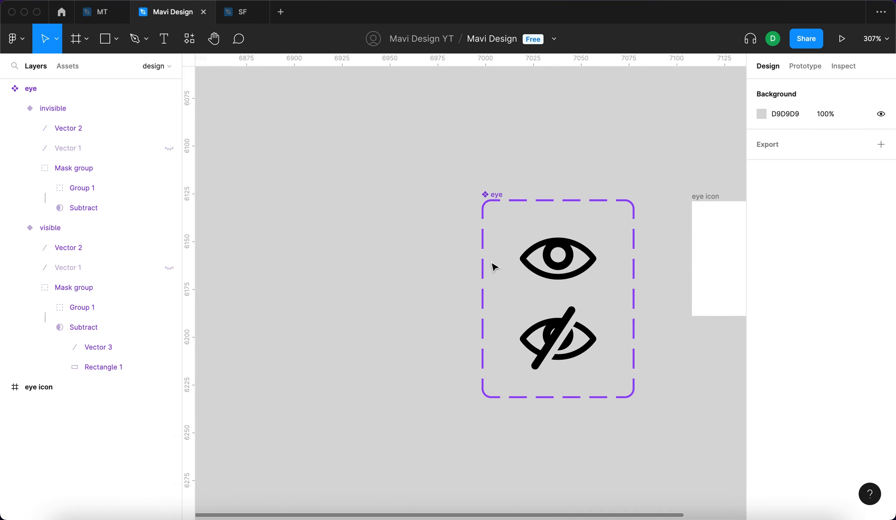
pyautogui.moveTo(612, 348)
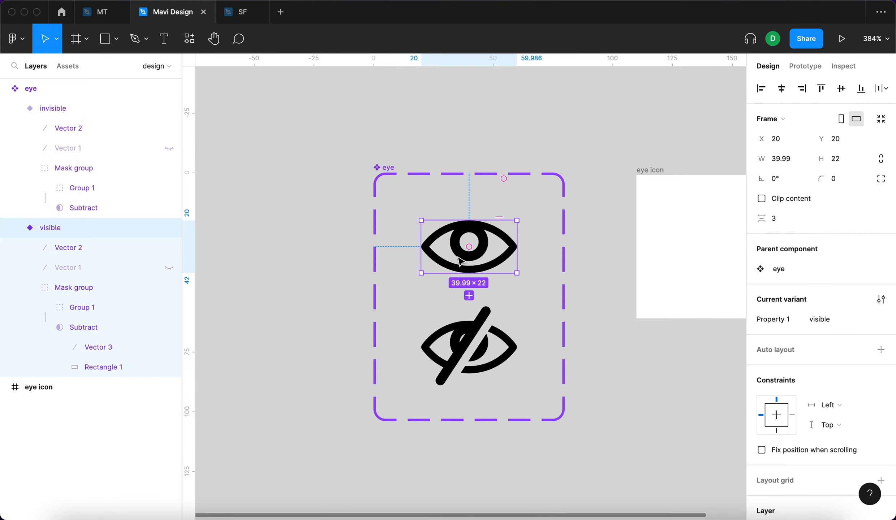
# Step: Link the variants with an On click, Change to, Smart animate interaction in Prototype
pyautogui.click(805, 66)
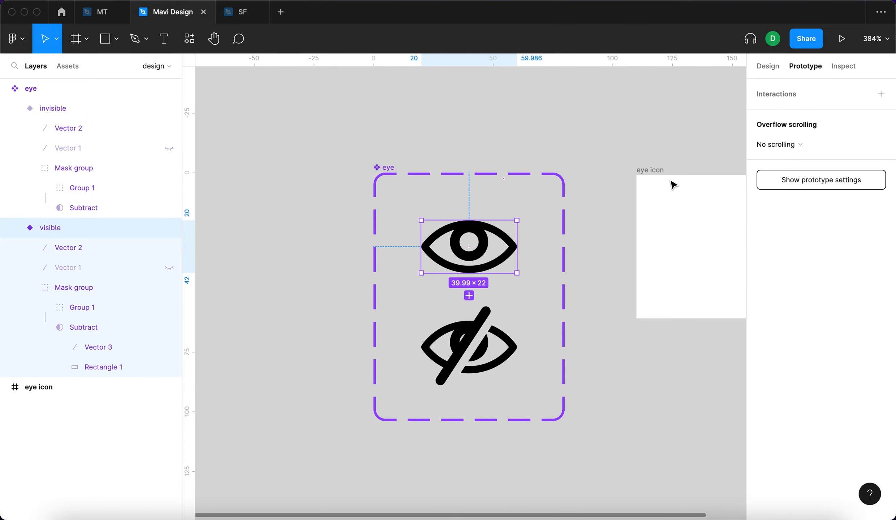
pyautogui.scroll(3)
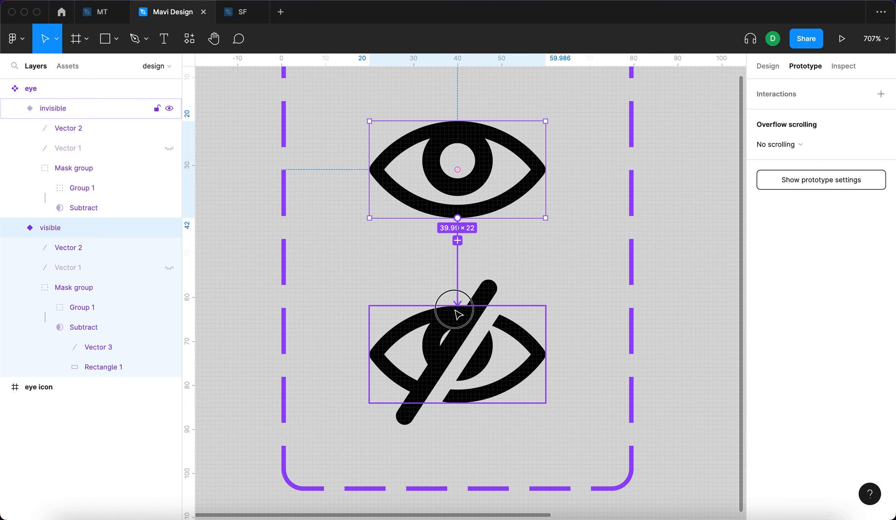
pyautogui.click(457, 240)
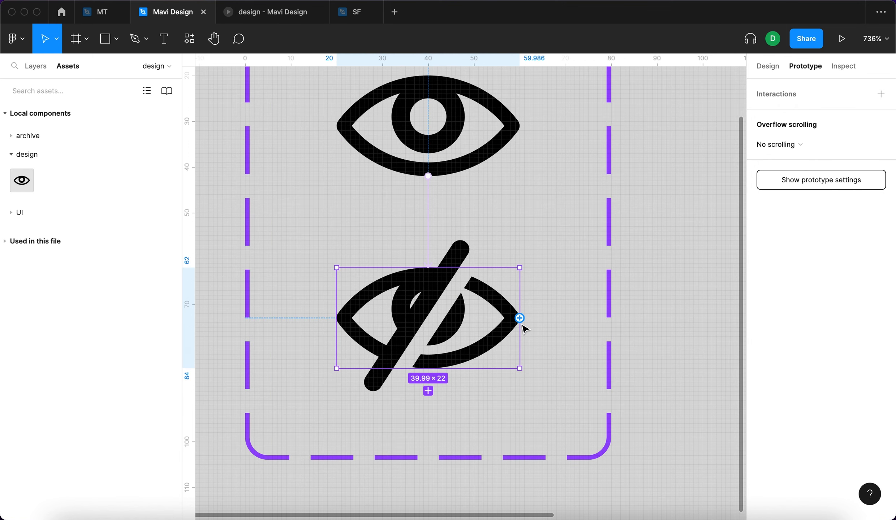
pyautogui.moveTo(491, 333)
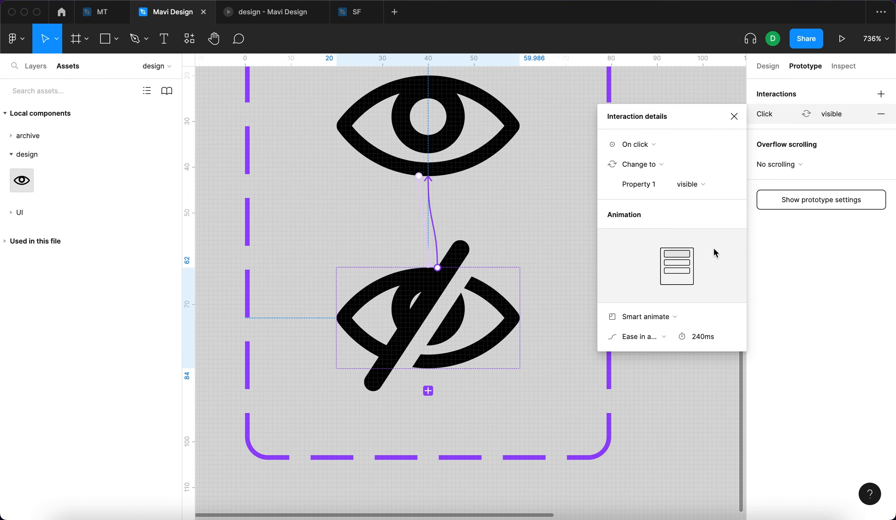
pyautogui.moveTo(422, 217)
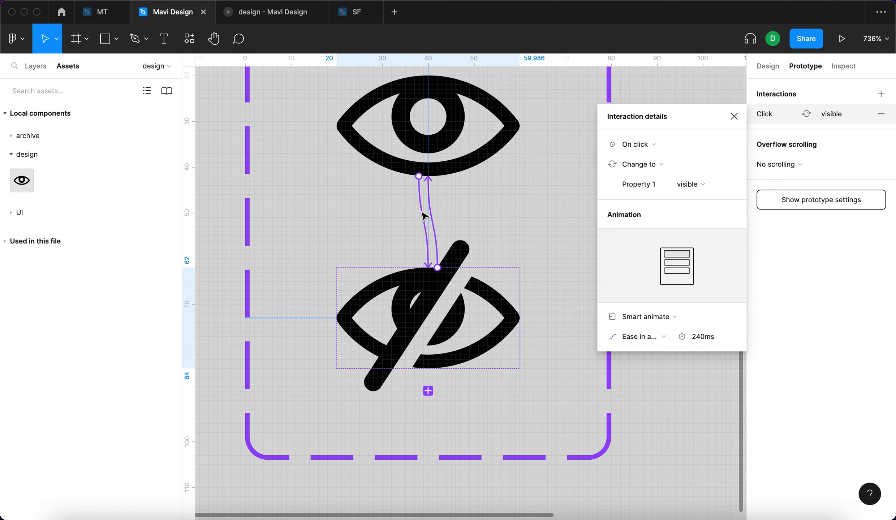
pyautogui.click(691, 184)
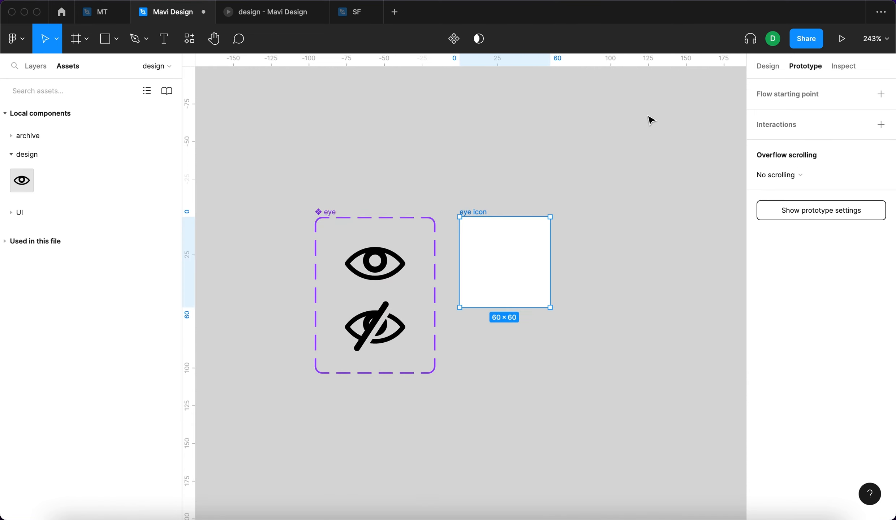
# Step: Resize the eye icon frame to 300 × 200 and deselect it
pyautogui.click(767, 65)
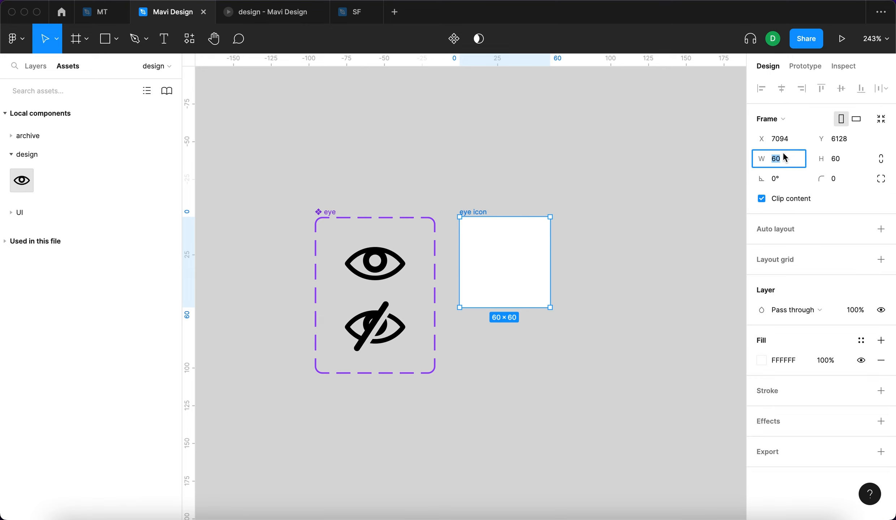
pyautogui.write('3000')
pyautogui.click(839, 159)
pyautogui.write('200')
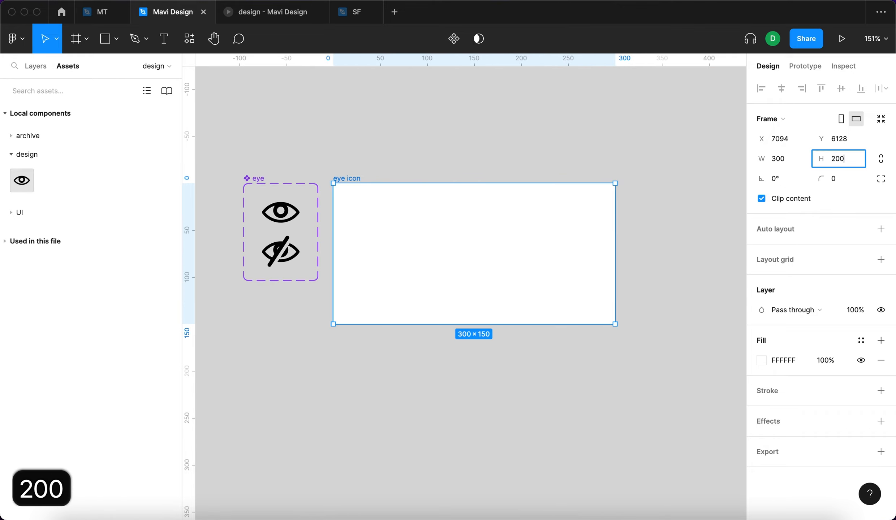
pyautogui.press('Return')
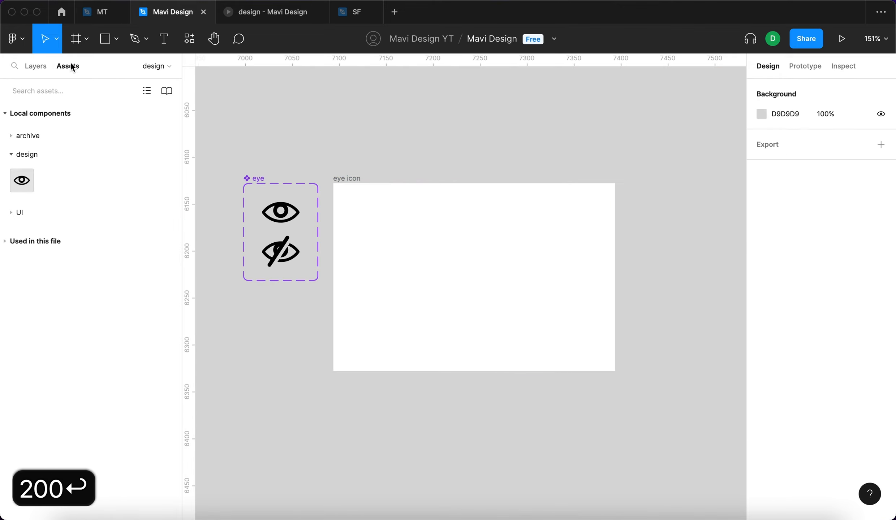
pyautogui.click(280, 233)
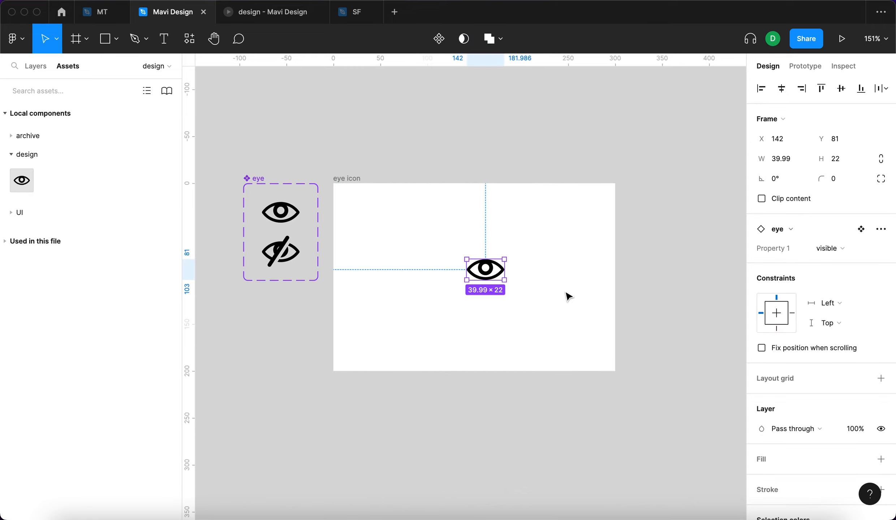
# Step: Present the prototype and click the eye repeatedly to toggle open and crossed-out states
pyautogui.click(842, 39)
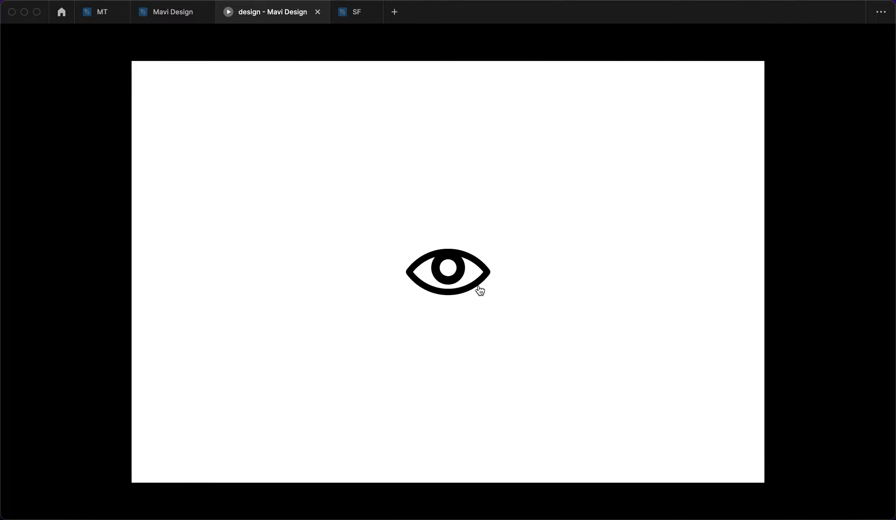
pyautogui.click(448, 273)
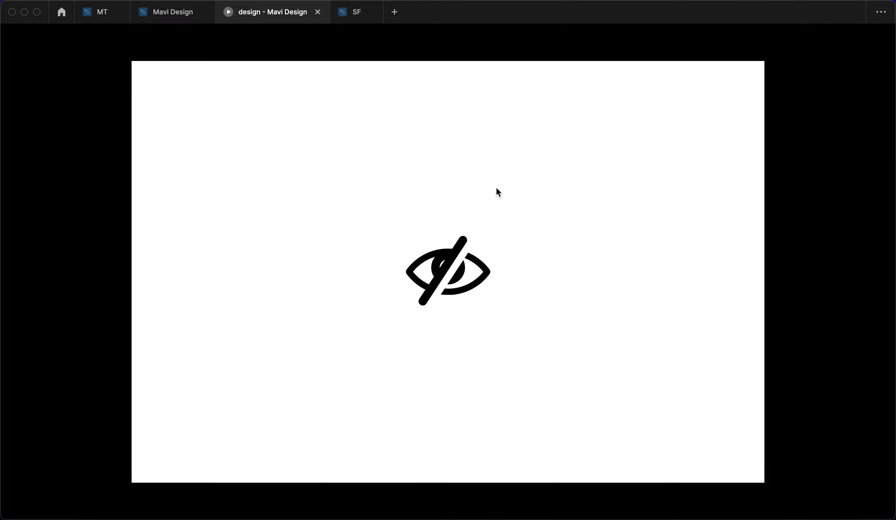
pyautogui.moveTo(511, 183)
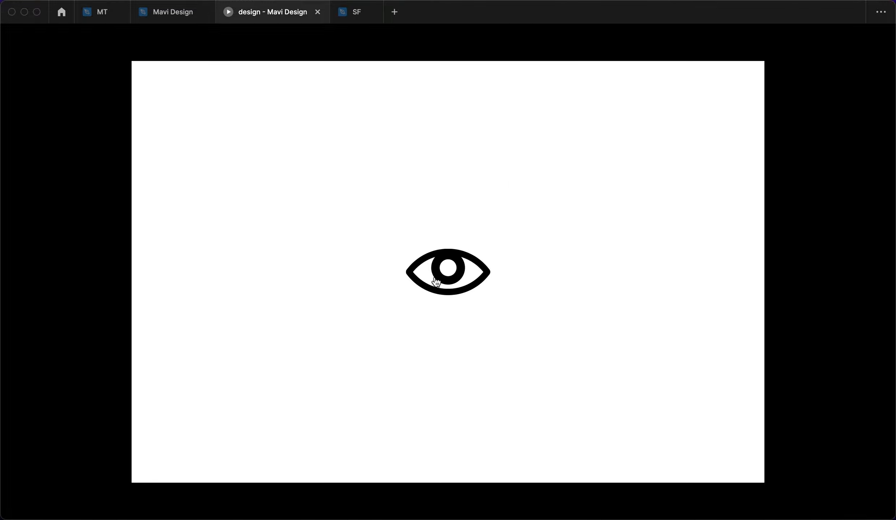
pyautogui.moveTo(497, 259)
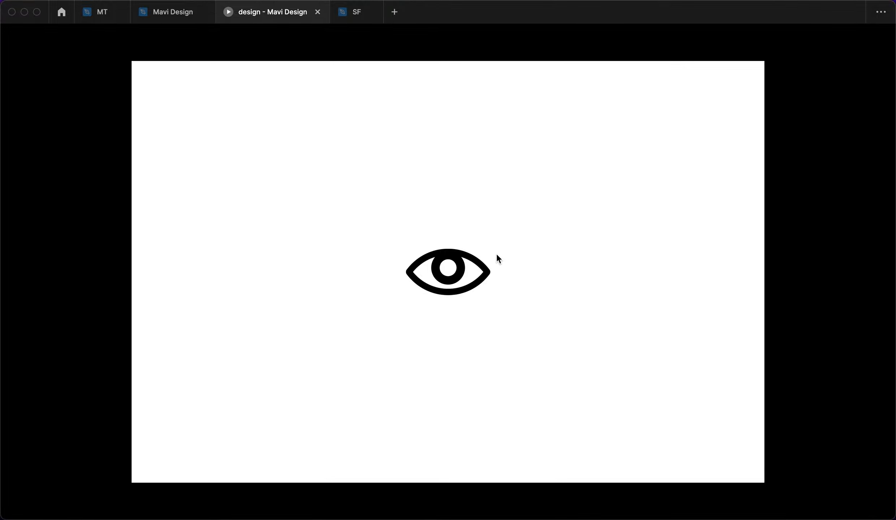
pyautogui.click(448, 271)
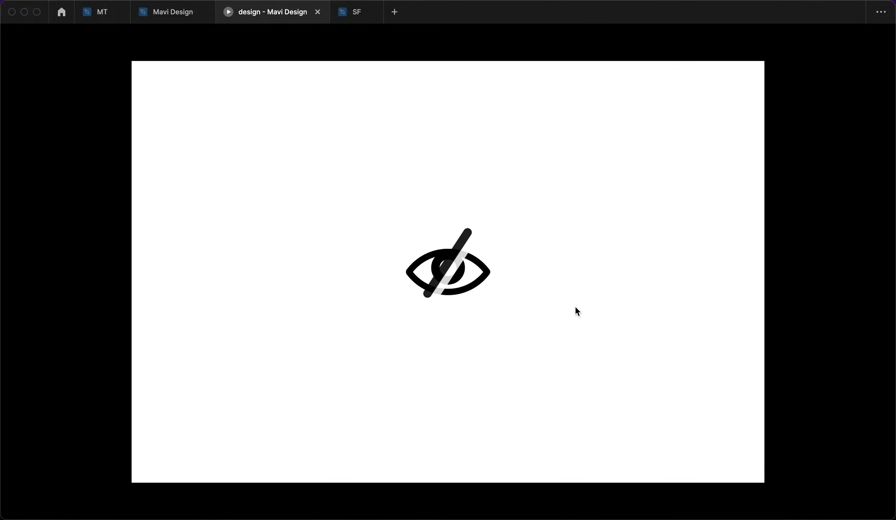
pyautogui.click(447, 273)
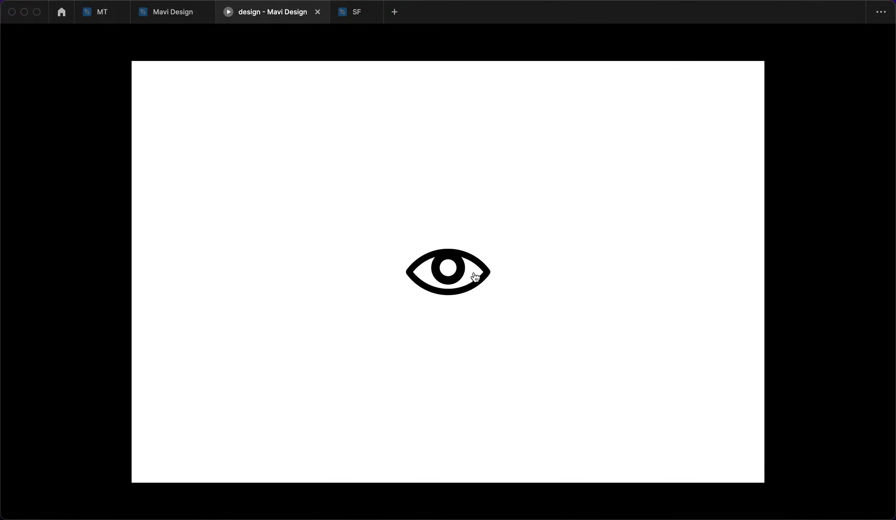
pyautogui.moveTo(467, 269)
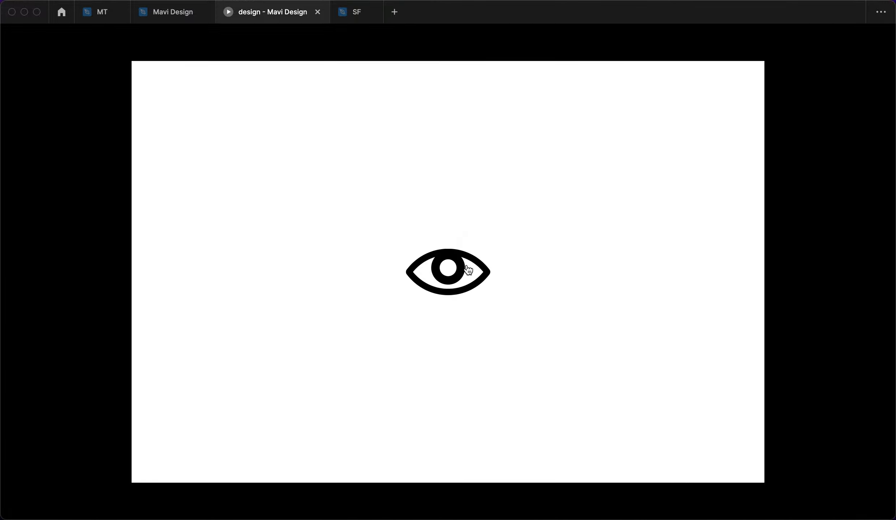
pyautogui.moveTo(565, 308)
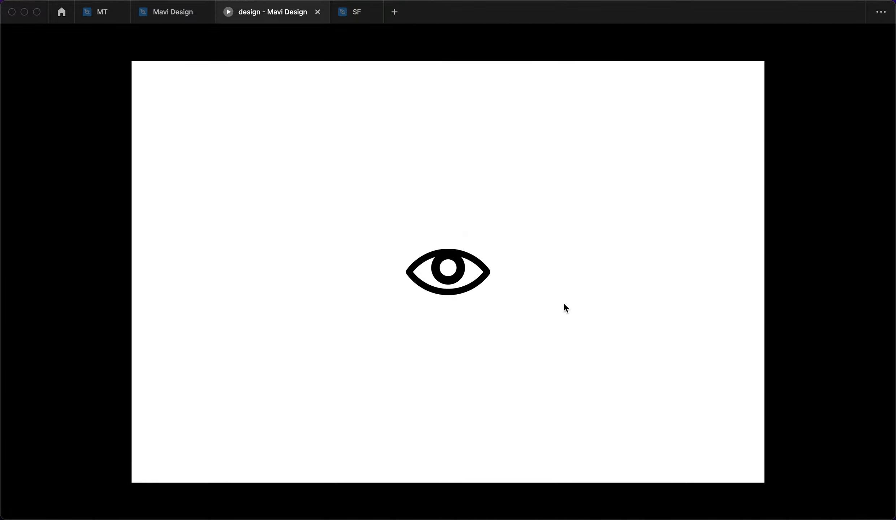
pyautogui.moveTo(493, 295)
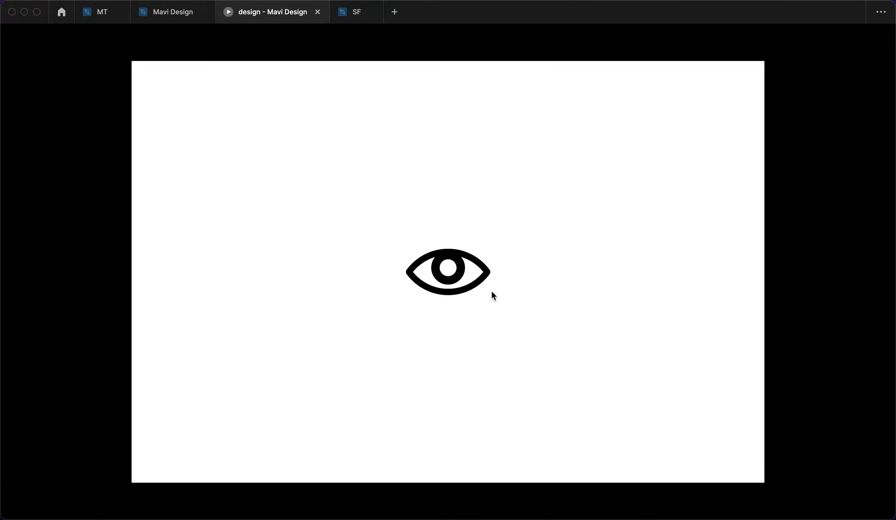
pyautogui.moveTo(473, 288)
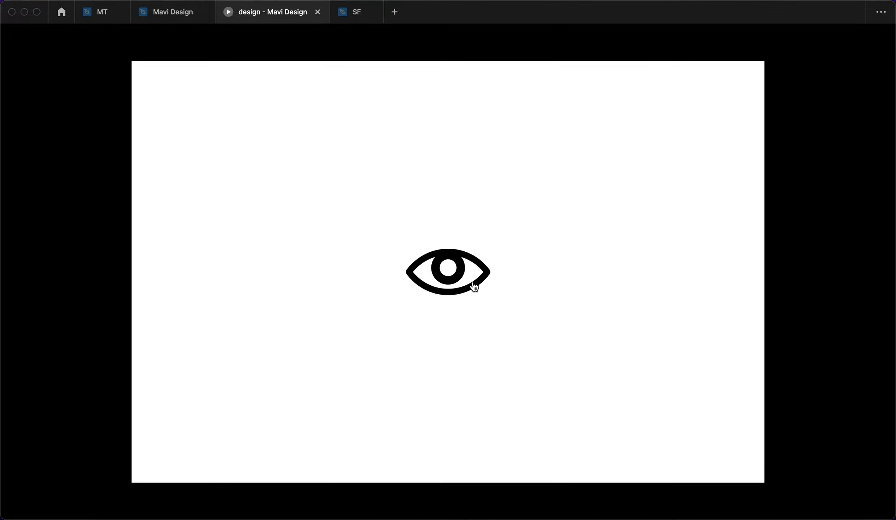
pyautogui.click(448, 273)
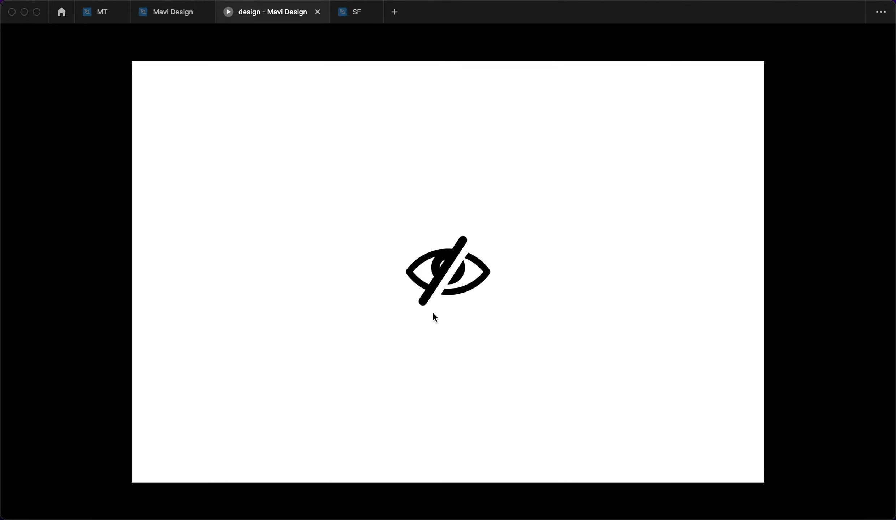
pyautogui.click(172, 12)
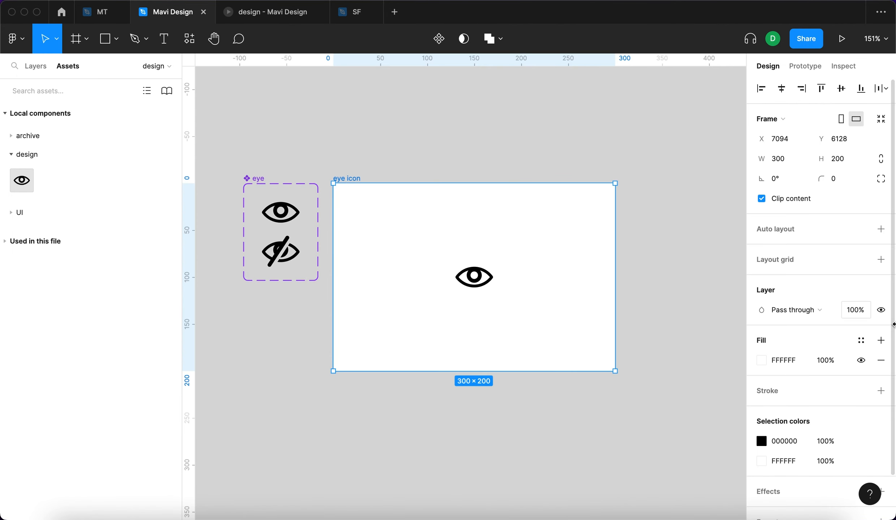
# Step: Set the component set's shared click interaction duration to 160 ms in Prototype
pyautogui.click(881, 310)
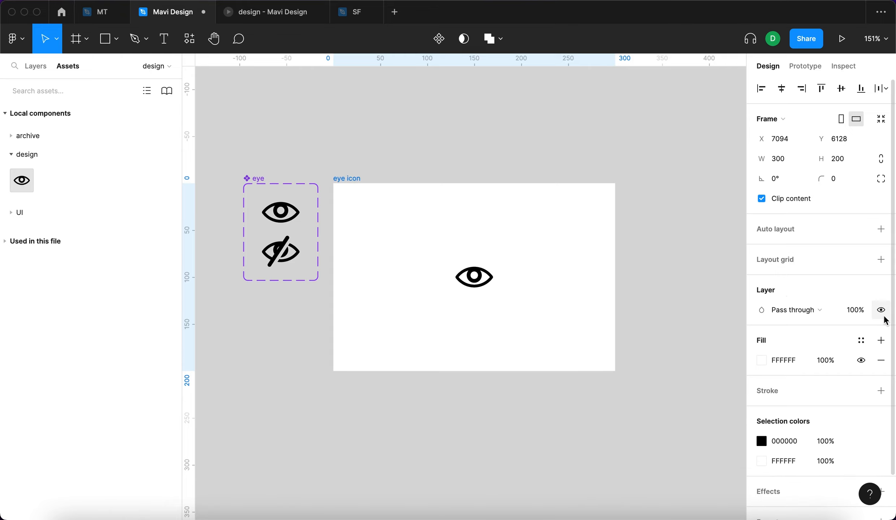
pyautogui.click(474, 276)
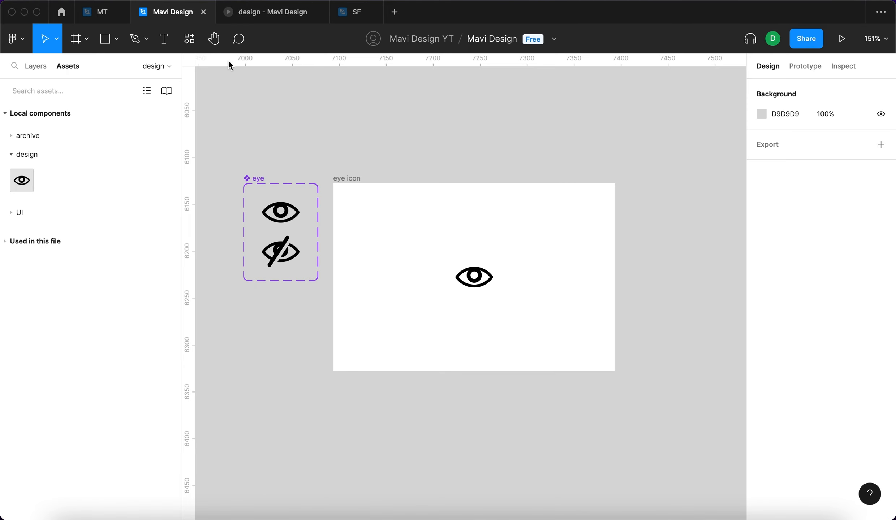
pyautogui.click(281, 231)
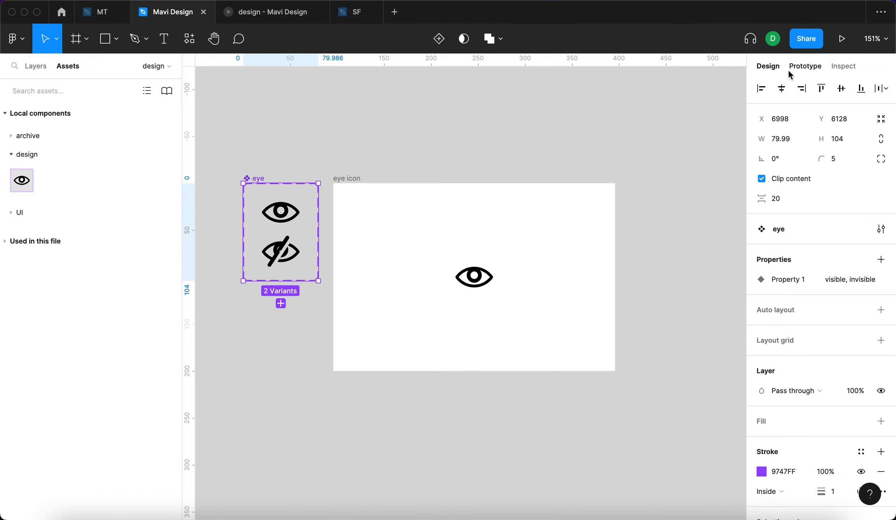
pyautogui.click(804, 66)
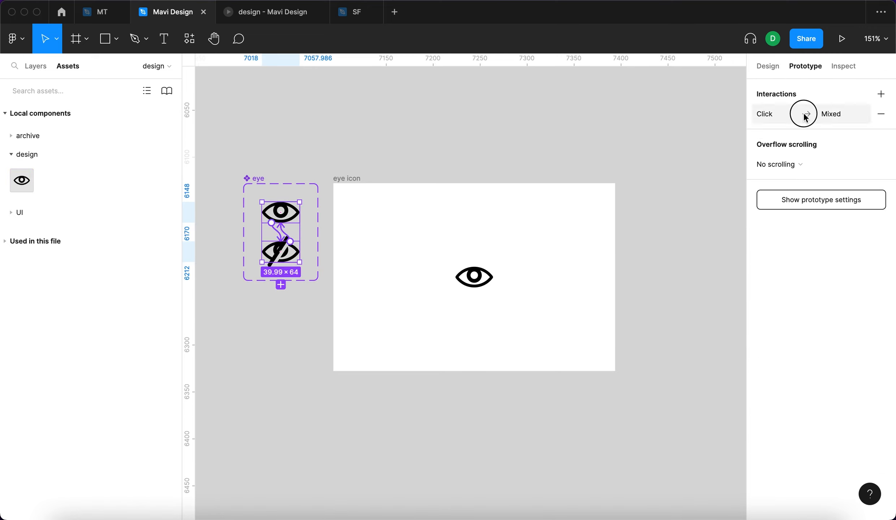
pyautogui.click(806, 114)
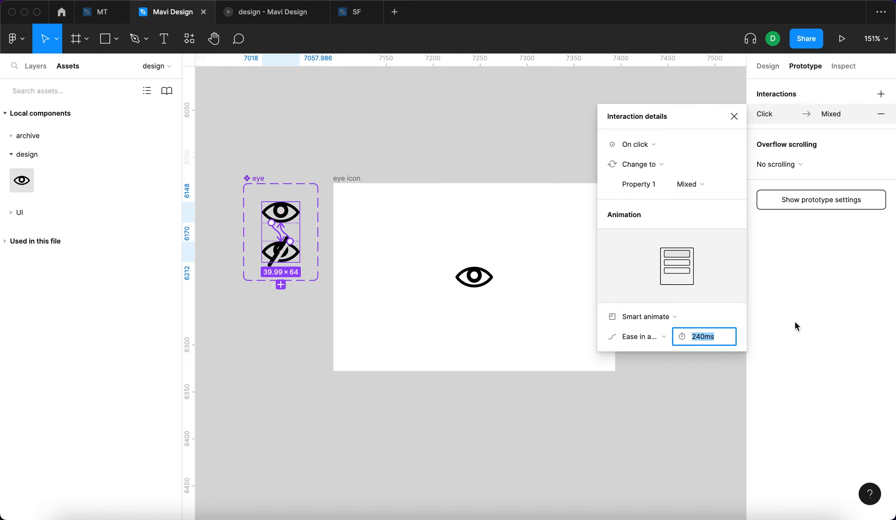
pyautogui.write('160')
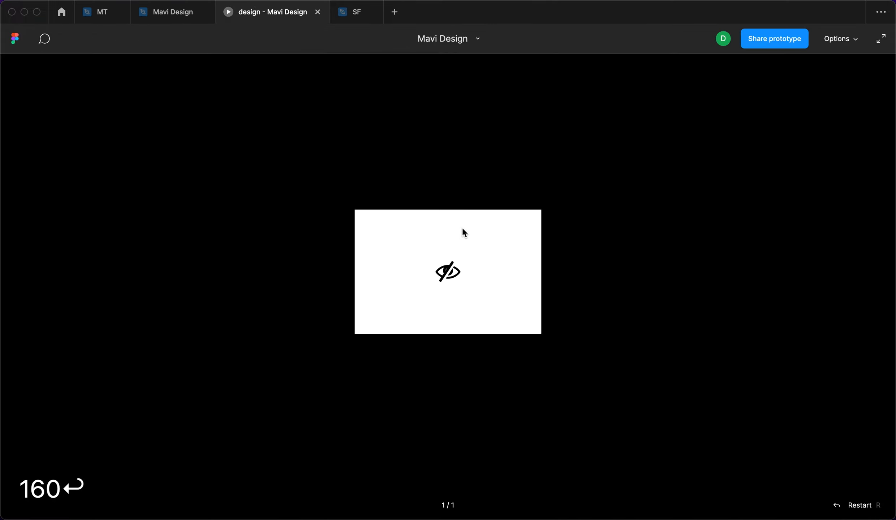
# Step: Set the prototype display option to Fill screen
pyautogui.click(839, 38)
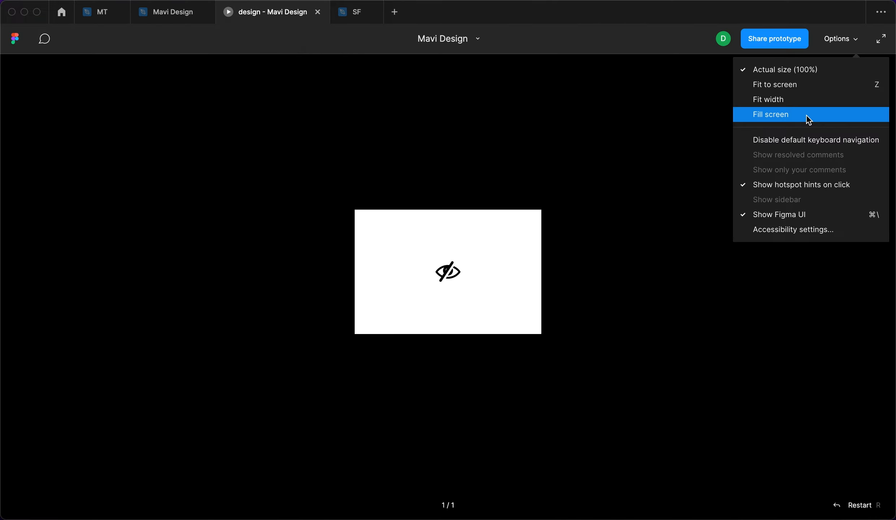
pyautogui.click(771, 114)
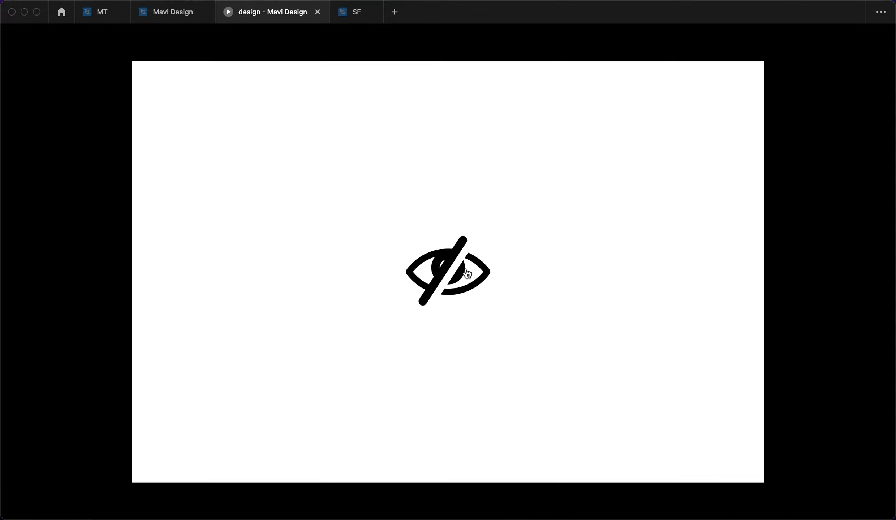
# Step: Click the eye four times to watch it toggle between visible and crossed-out
pyautogui.click(448, 271)
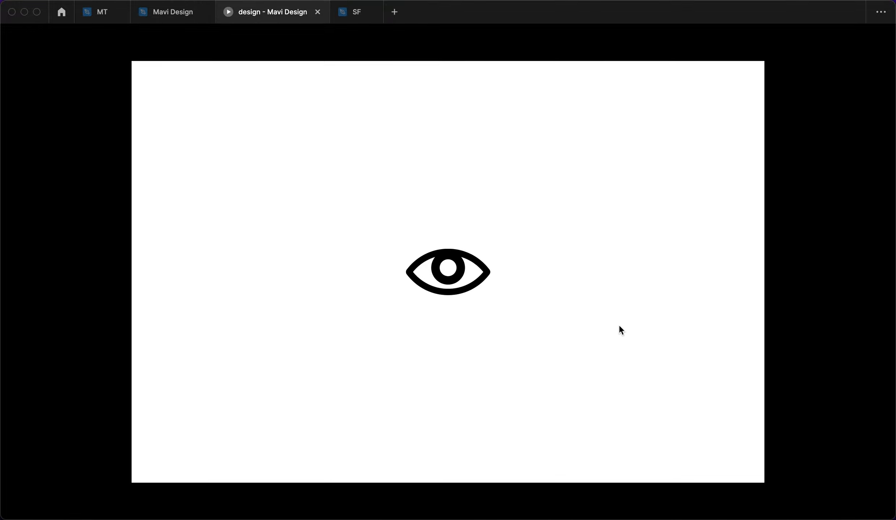
pyautogui.click(448, 272)
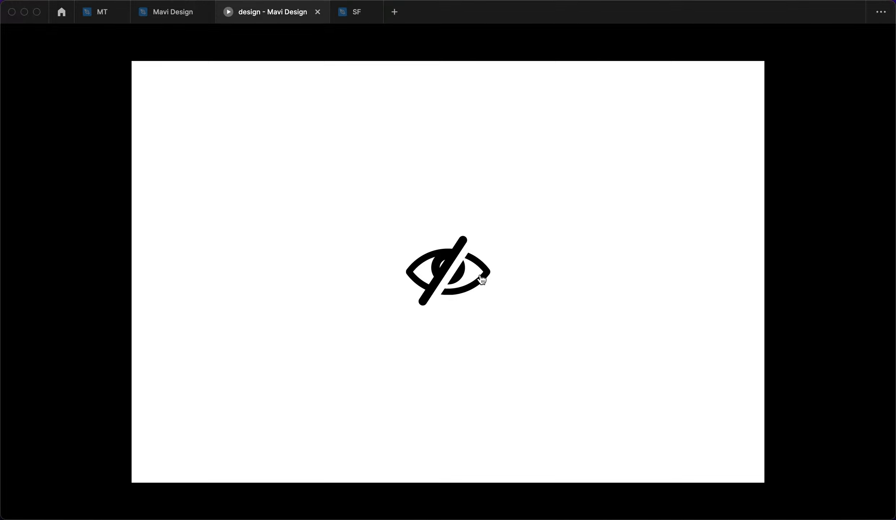
pyautogui.click(464, 274)
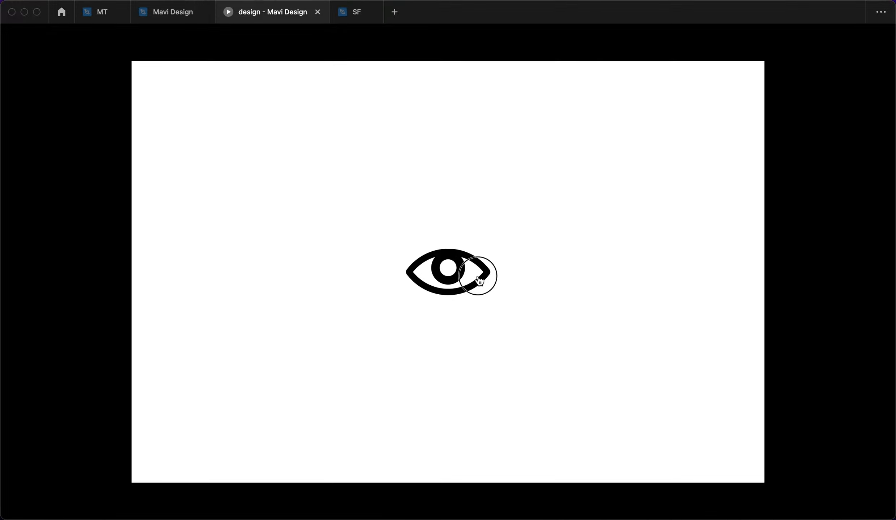
pyautogui.click(479, 280)
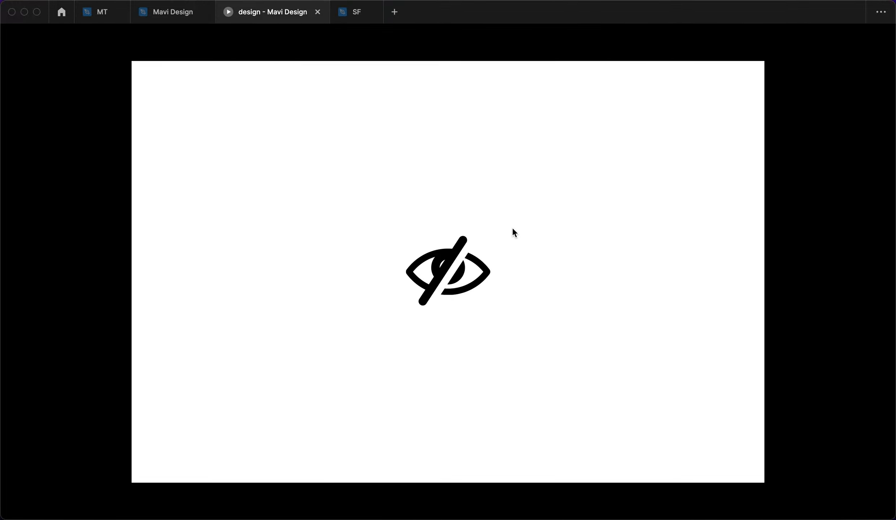